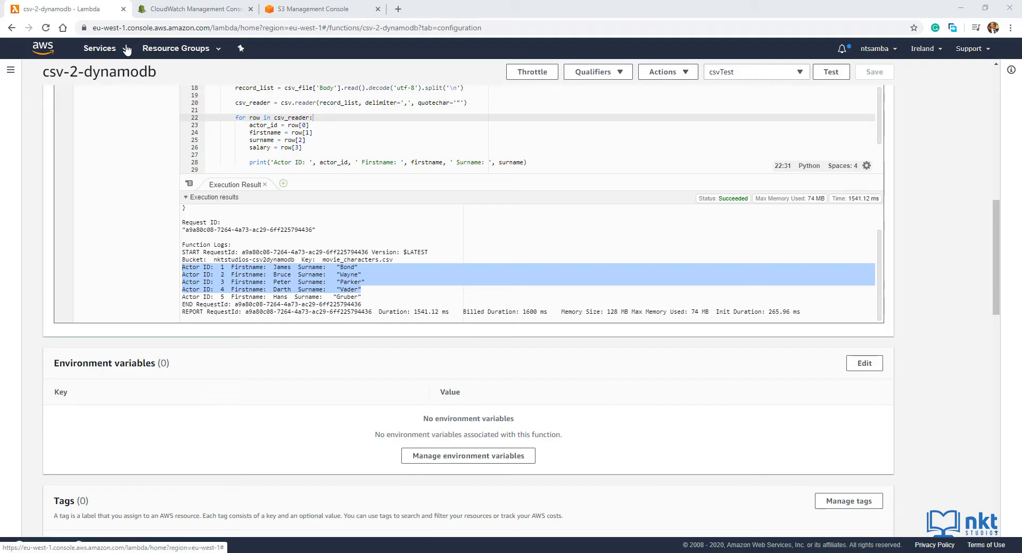
# Step: Open the DynamoDB console from the Services menu by searching 'dyna'
pyautogui.click(100, 49)
pyautogui.write('dyna')
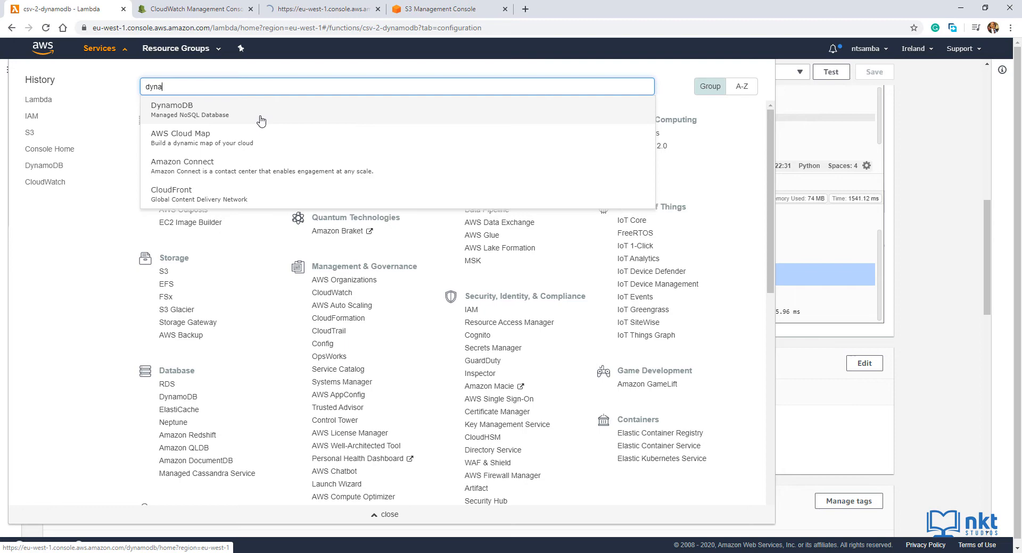
pyautogui.click(171, 110)
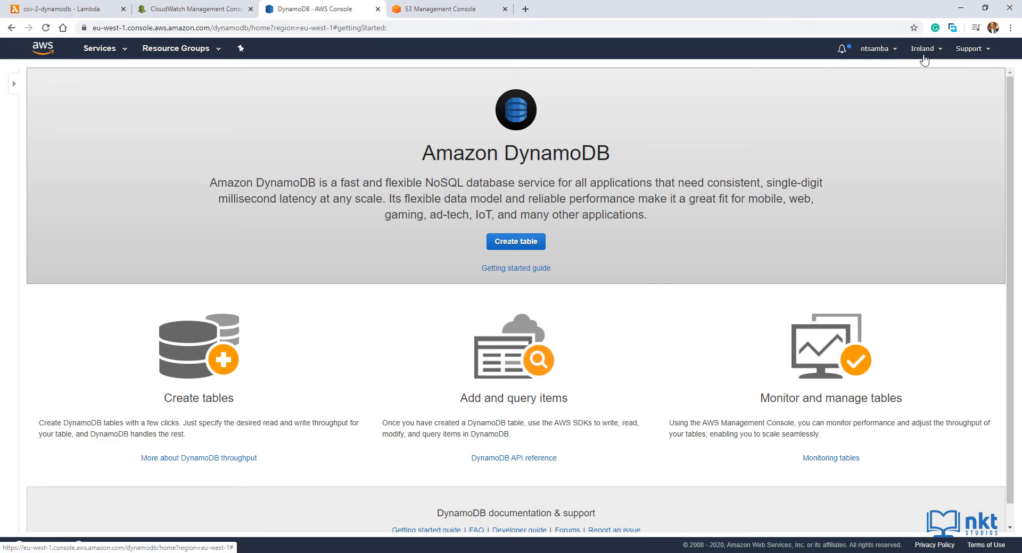
pyautogui.click(922, 49)
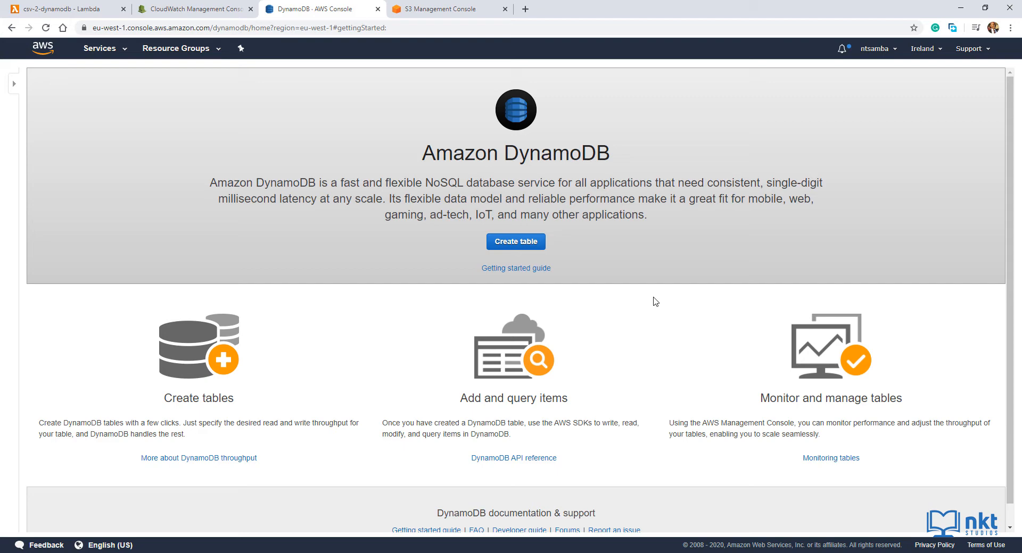
pyautogui.moveTo(640, 325)
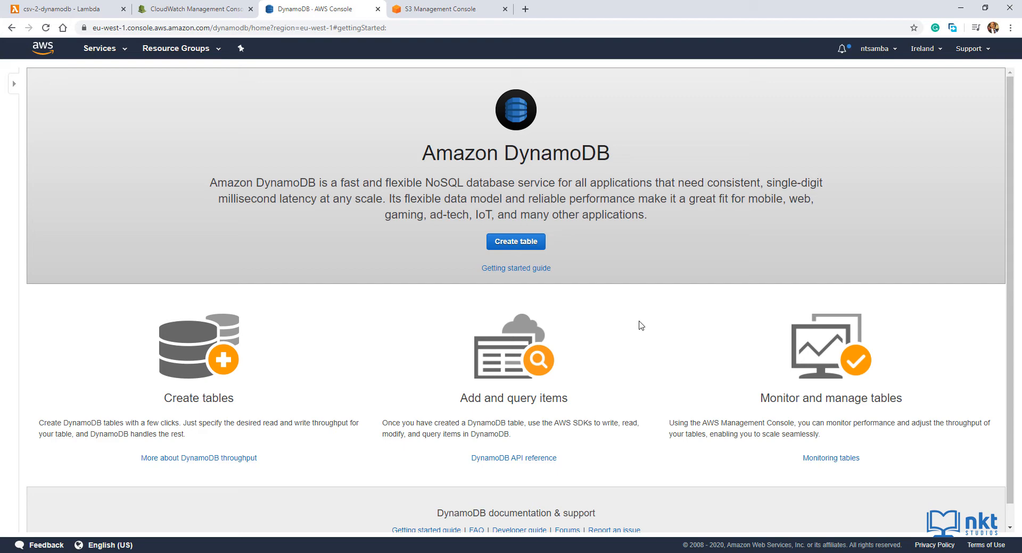
pyautogui.moveTo(536, 259)
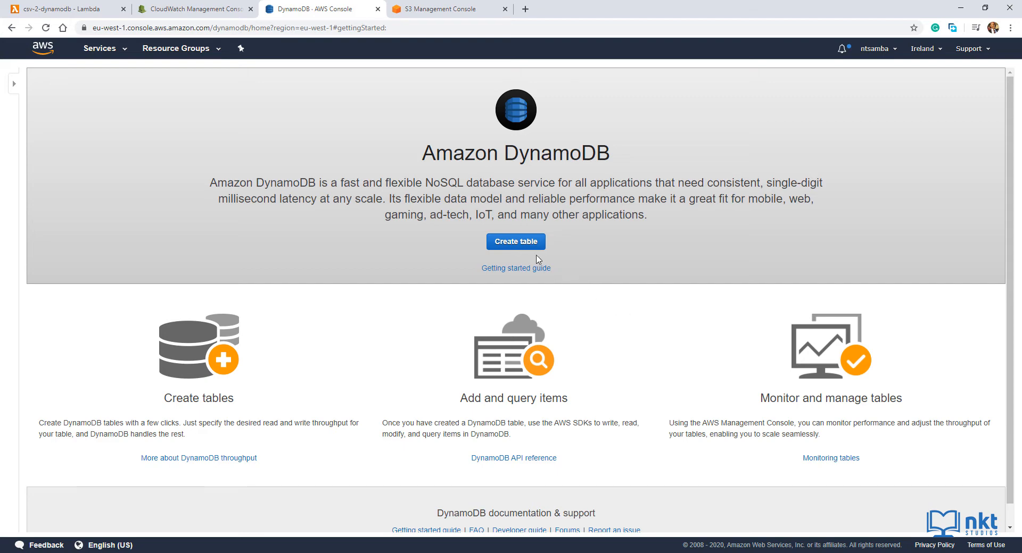
# Step: Start a new table named movie_characters
pyautogui.click(516, 241)
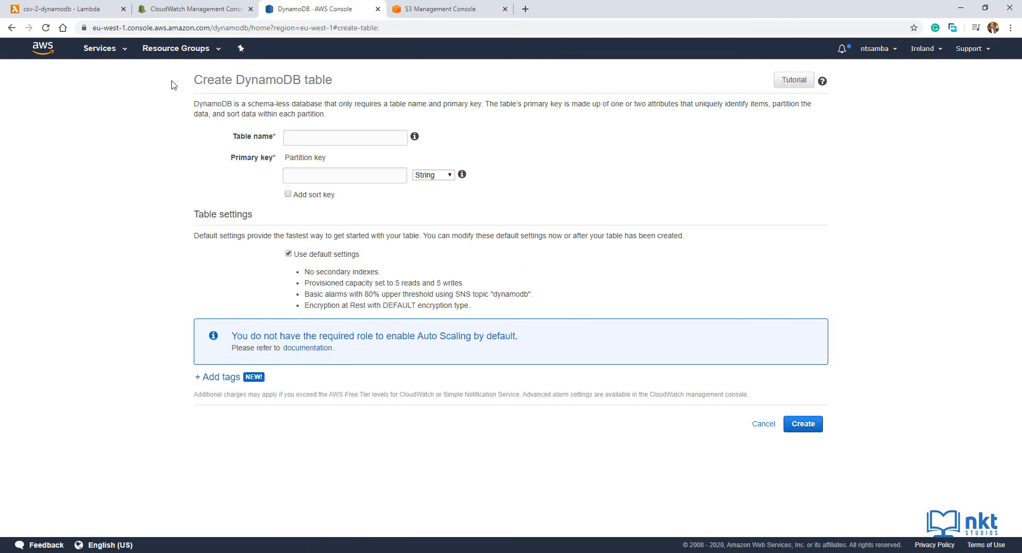
pyautogui.click(345, 137)
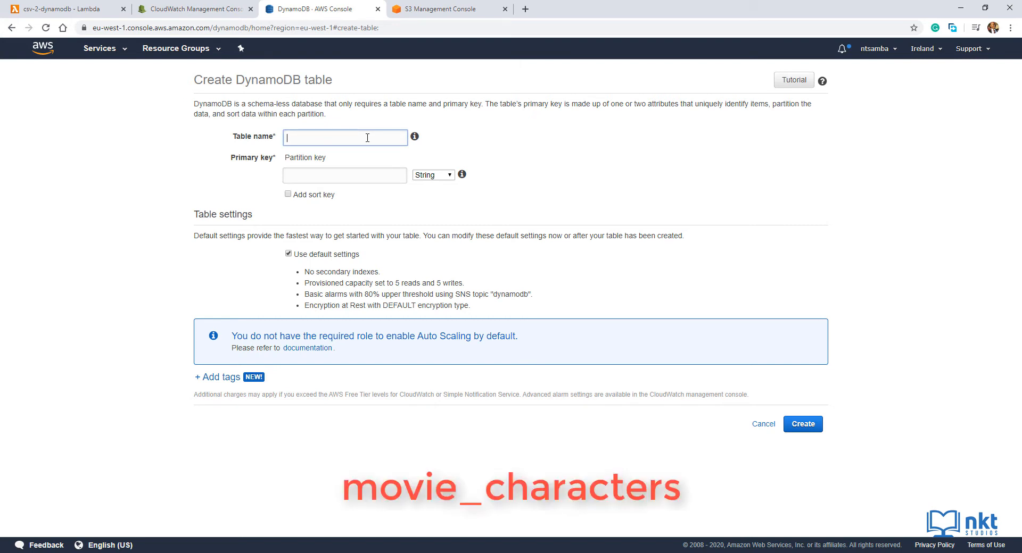
pyautogui.write('movie_')
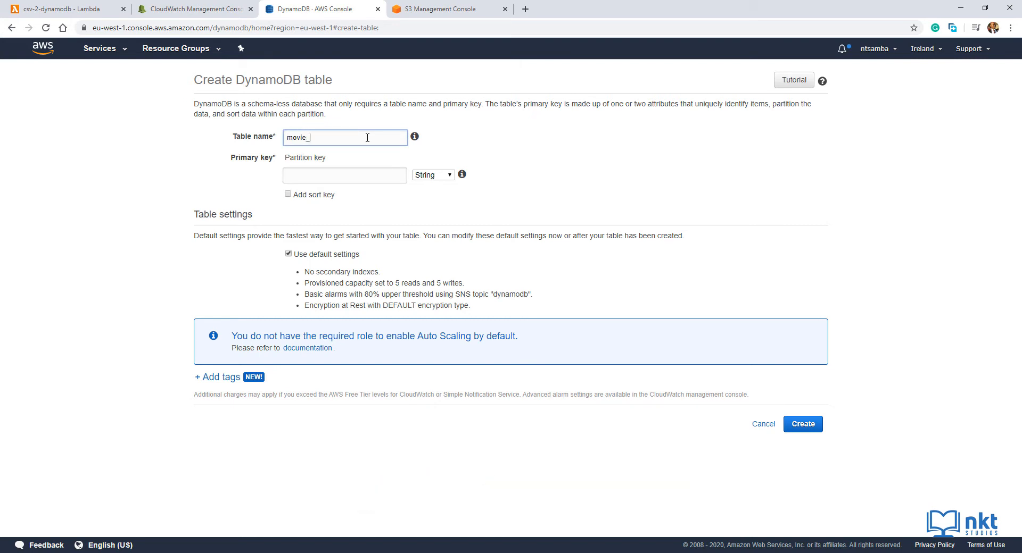
pyautogui.write('characters')
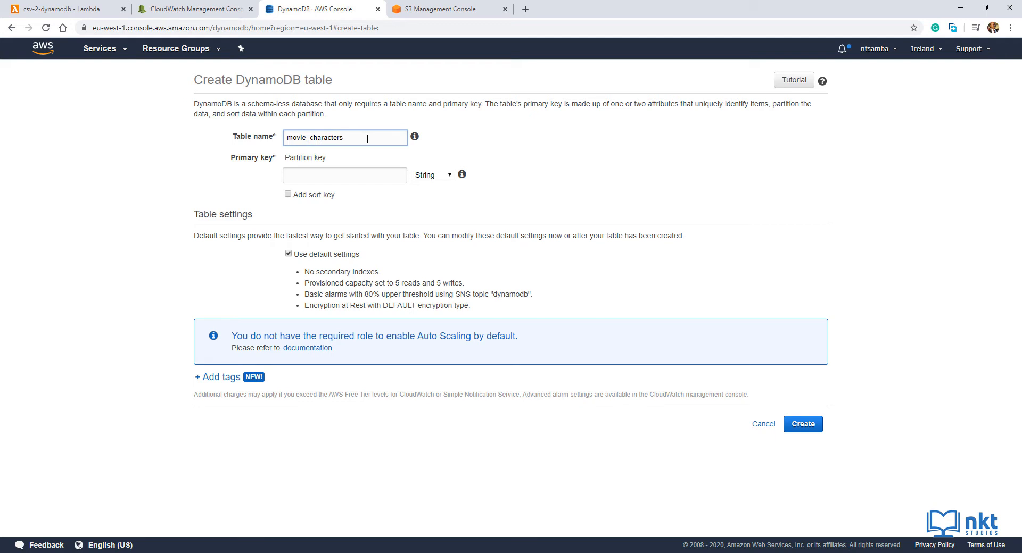
# Step: Set partition key actor_id of type Number and create the table with defaults
pyautogui.click(345, 176)
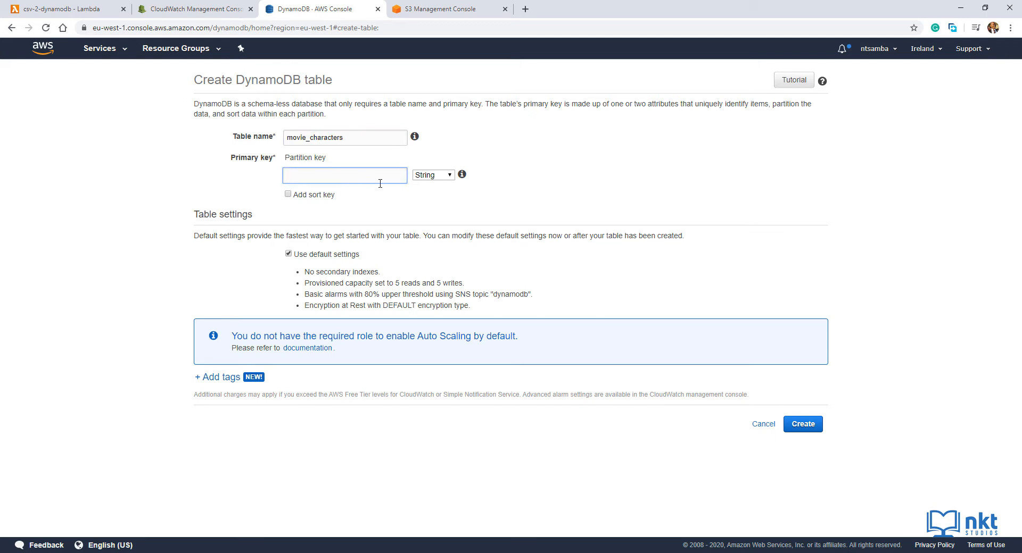
pyautogui.write('acr')
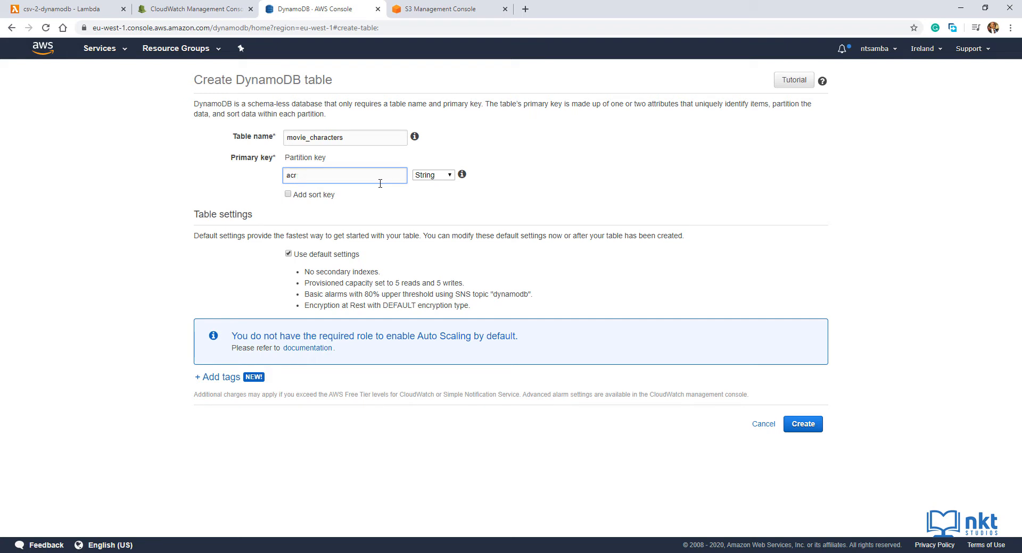
pyautogui.write('actor_id')
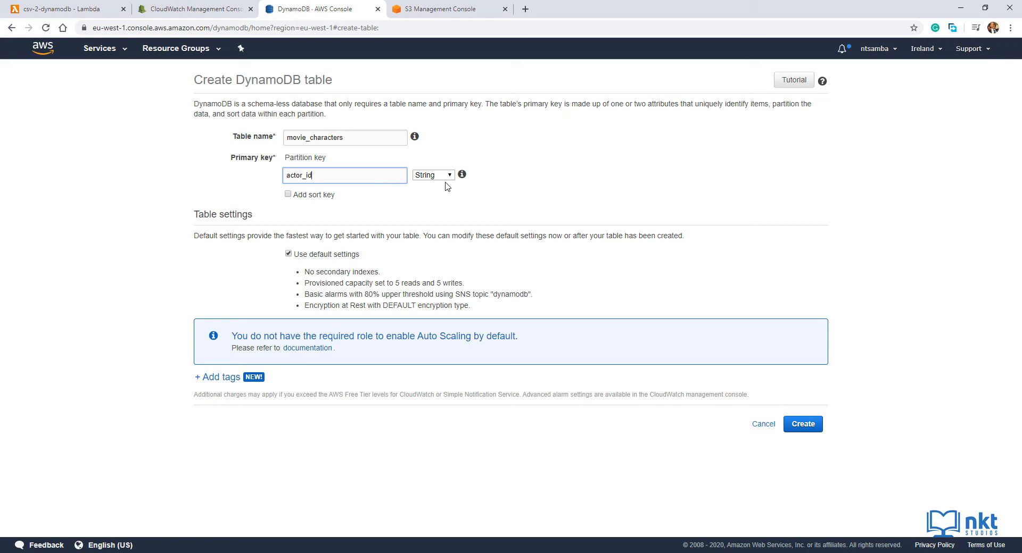
pyautogui.click(432, 175)
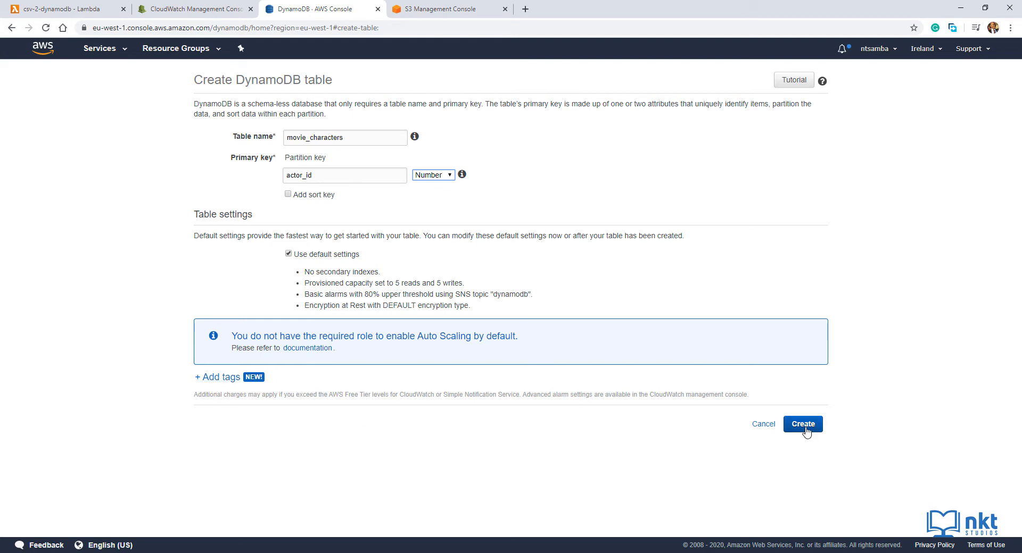
pyautogui.click(802, 425)
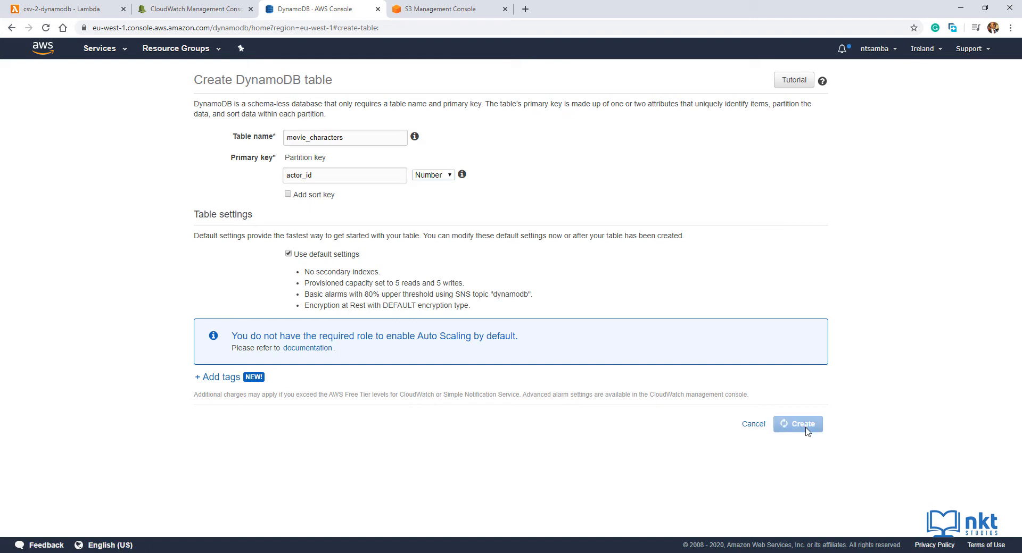
# Step: View the Items of movie_characters, confirming the table holds zero items
pyautogui.click(798, 425)
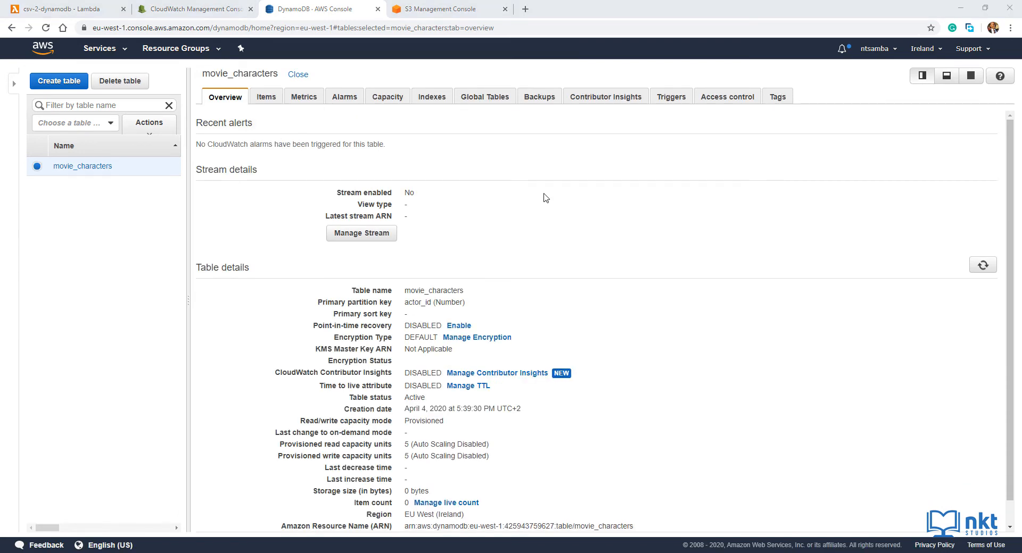
pyautogui.click(266, 97)
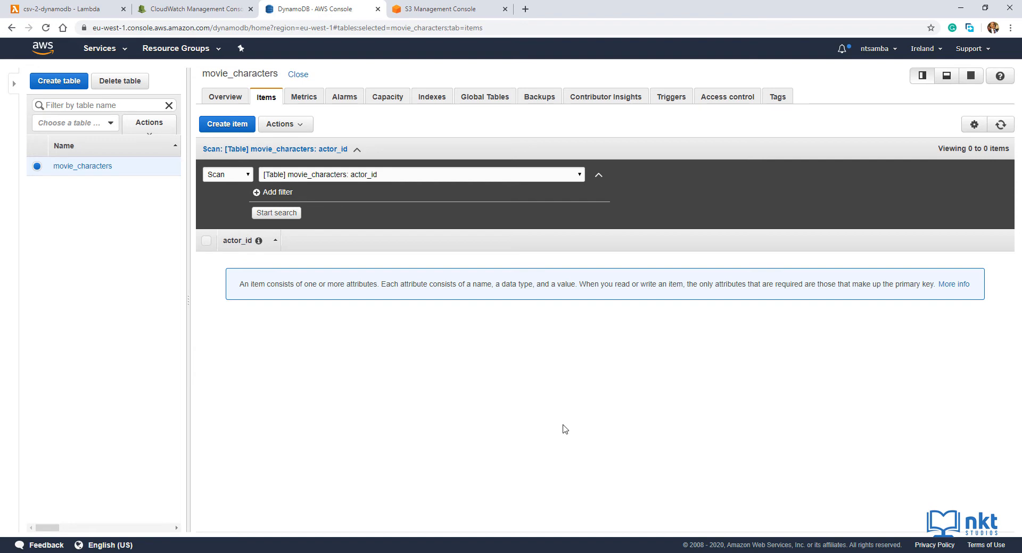
pyautogui.moveTo(565, 426)
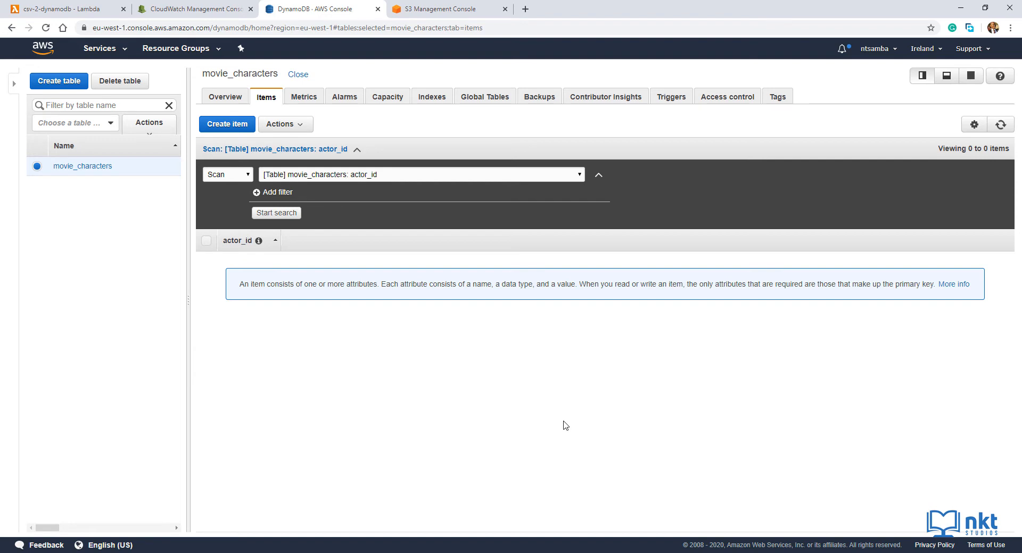
pyautogui.moveTo(514, 349)
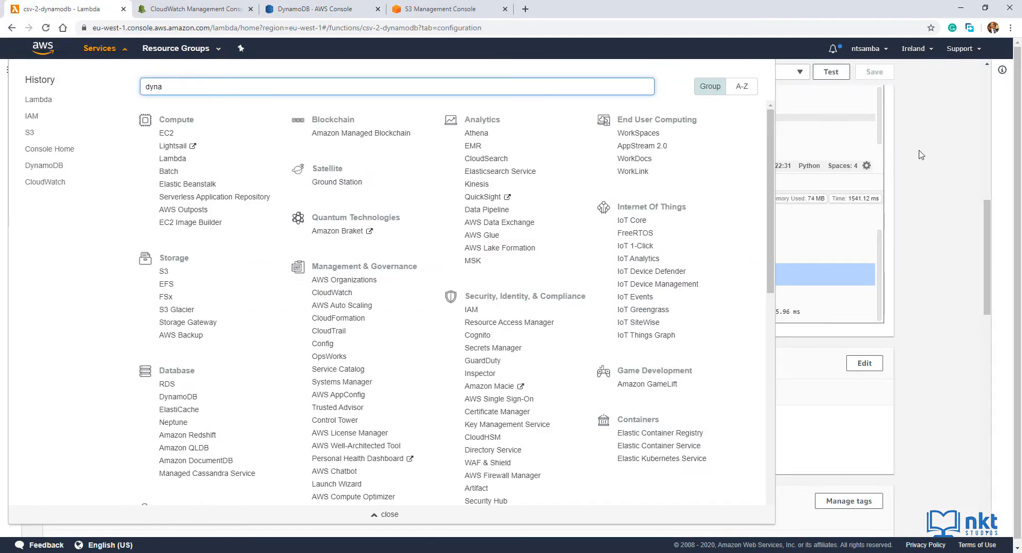
# Step: Rewrite line 12 as dynamodb = boto3.client('dynamodb') in the code editor
pyautogui.click(390, 516)
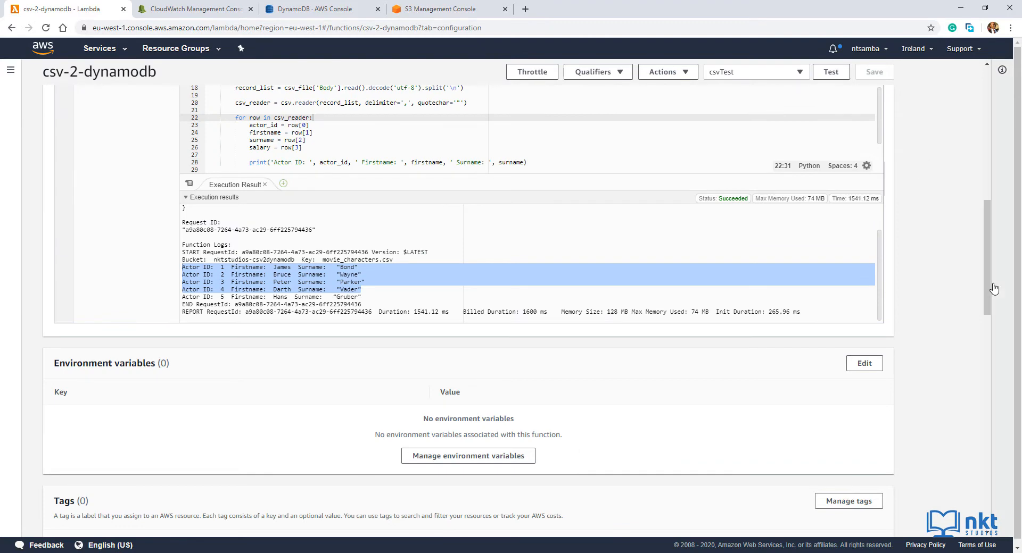
pyautogui.scroll(3)
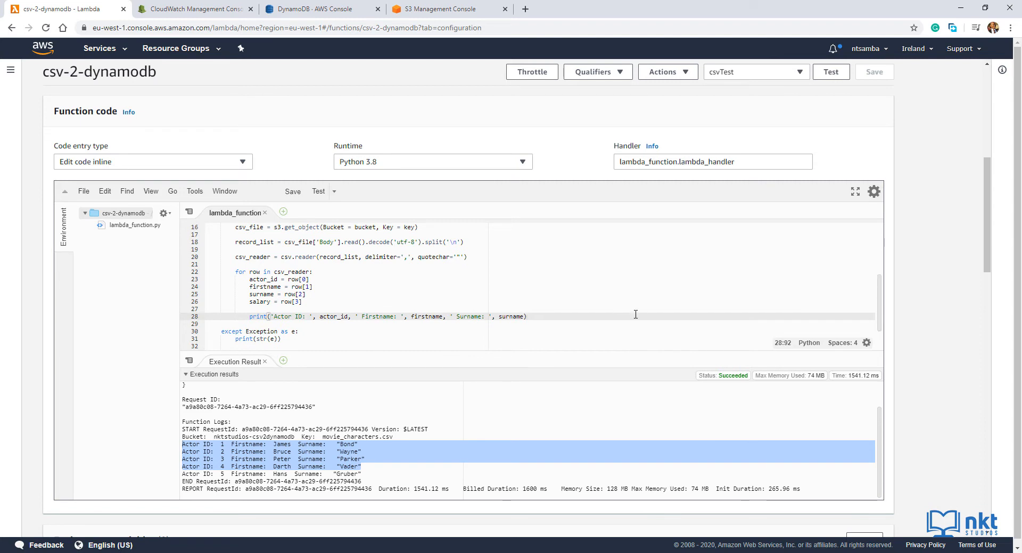
pyautogui.click(528, 316)
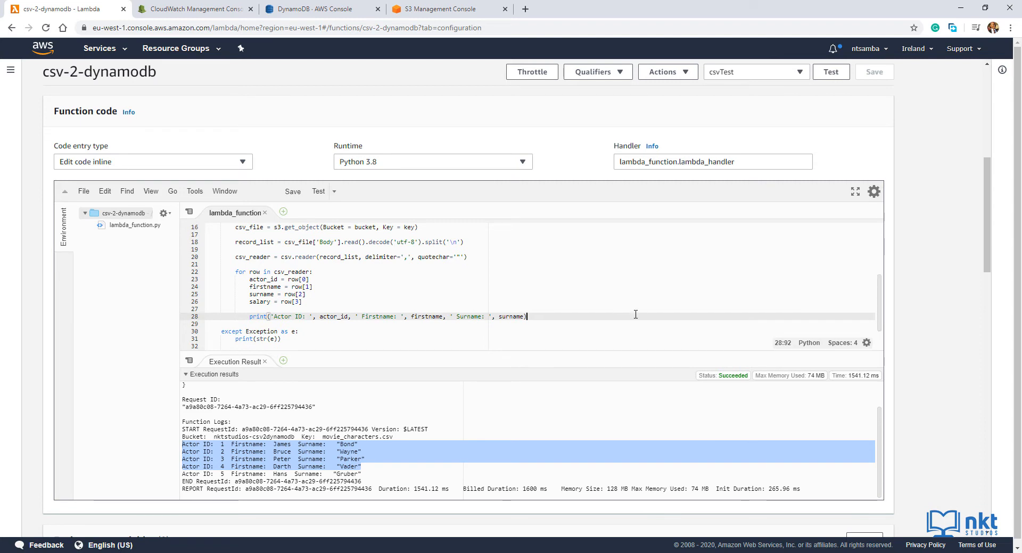
pyautogui.scroll(-3)
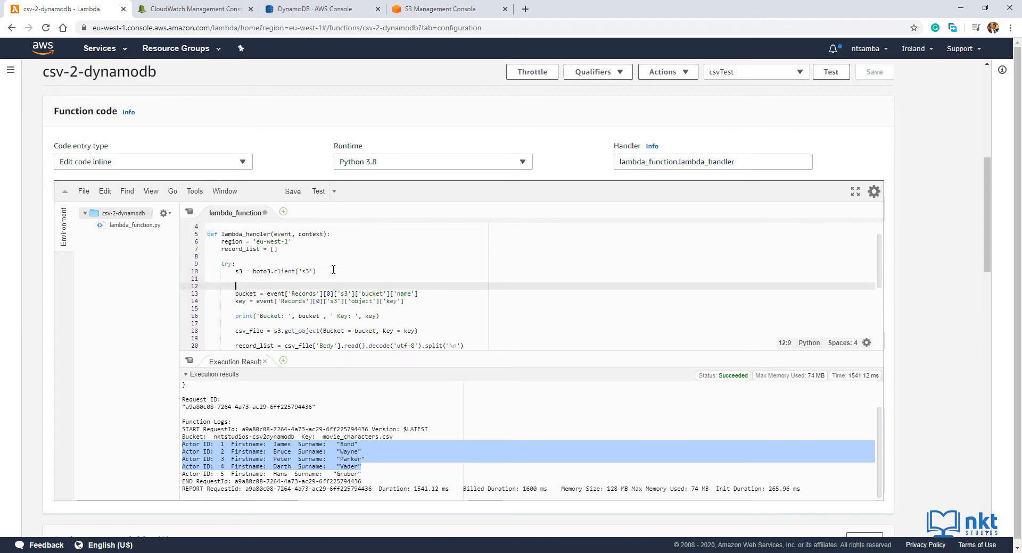
pyautogui.write('dynamodb')
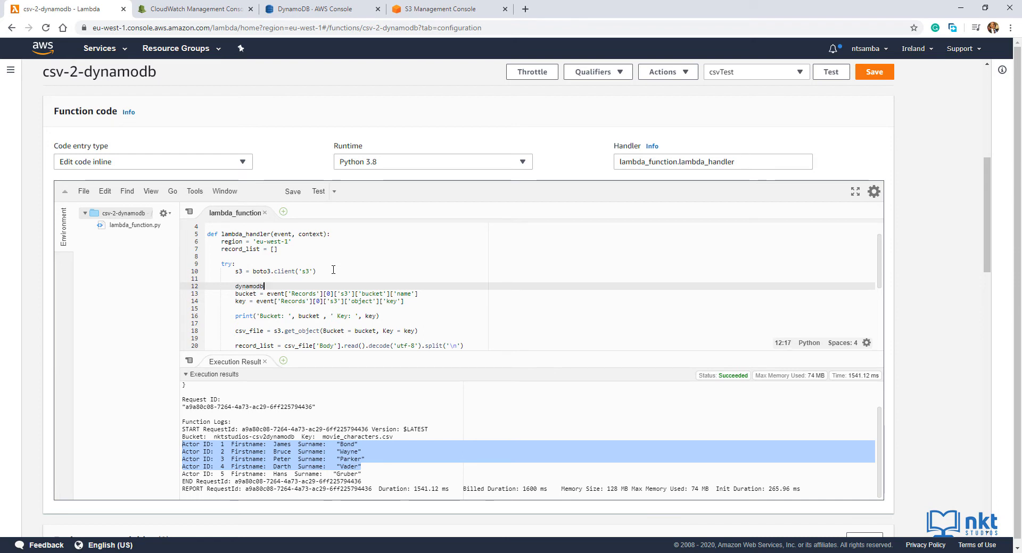
pyautogui.write('=')
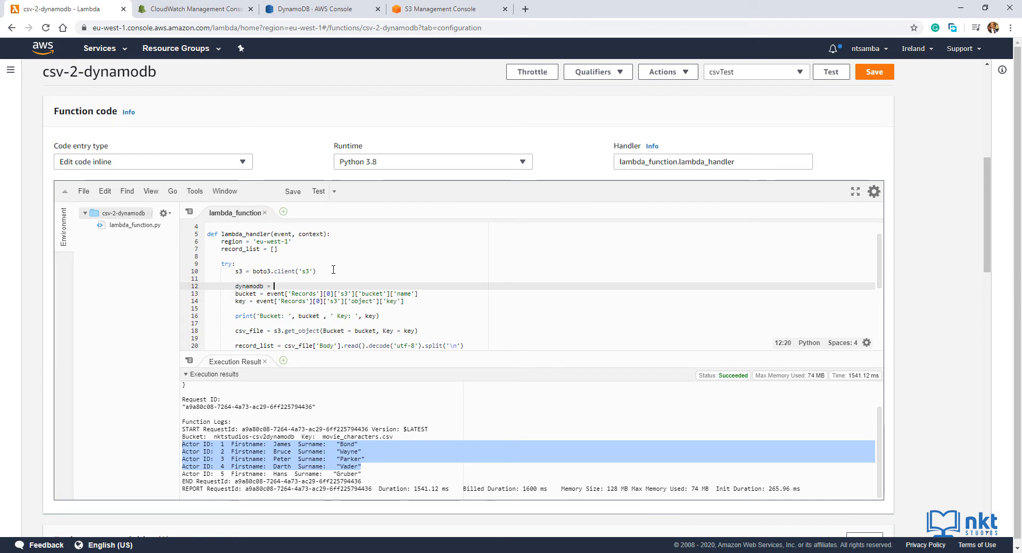
pyautogui.write('boto')
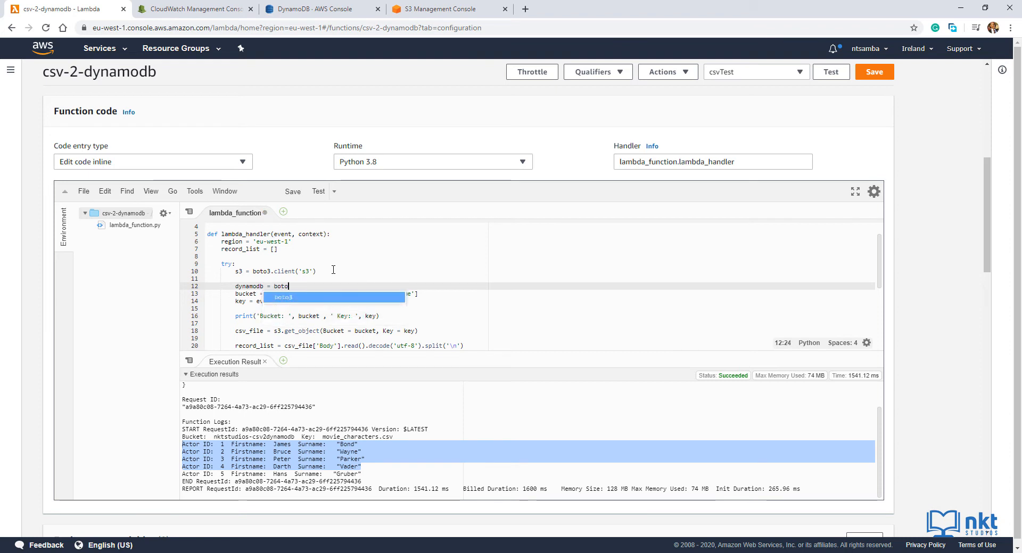
pyautogui.write("3.client('")
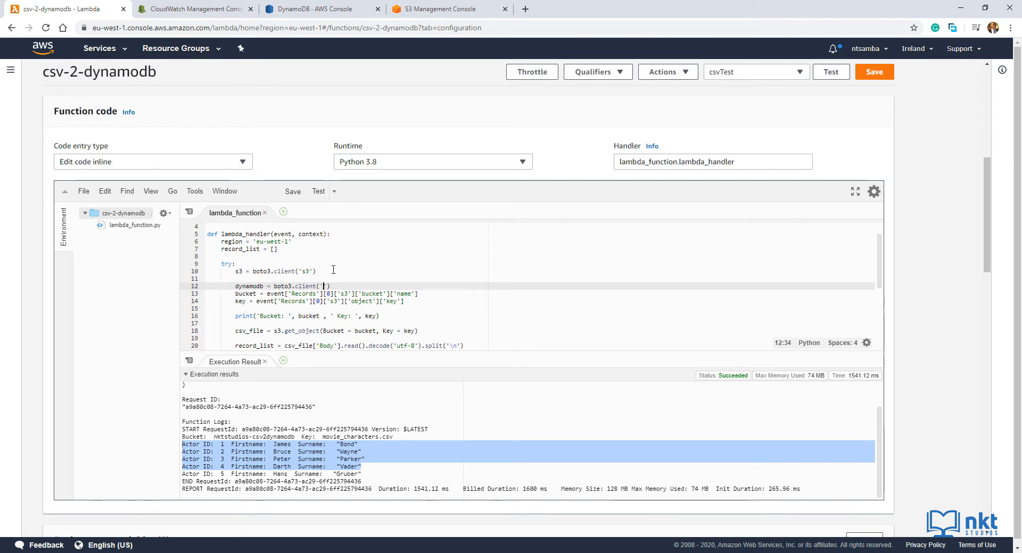
pyautogui.write('dyb')
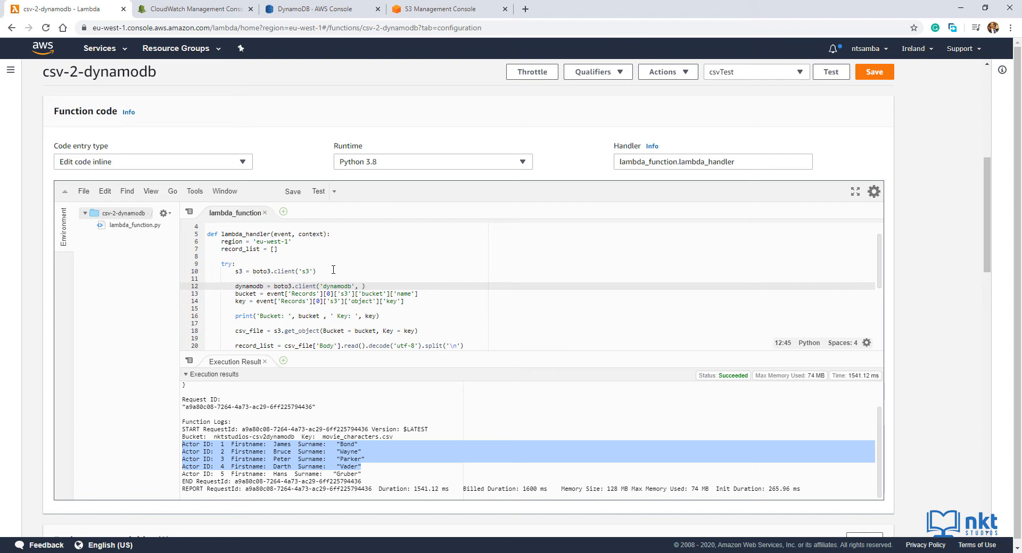
# Step: Add region_name = region as the DynamoDB client's region argument
pyautogui.write('region')
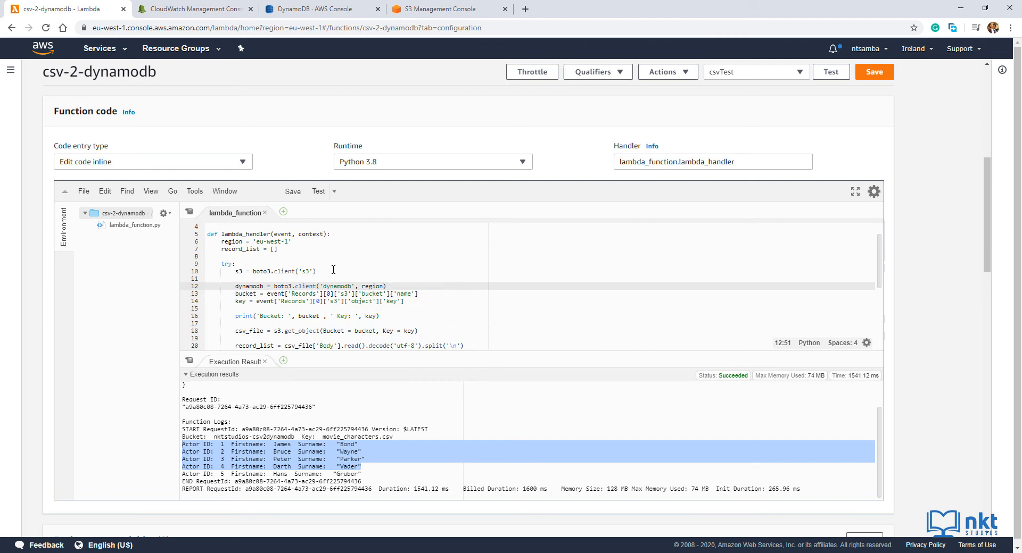
pyautogui.write('_name')
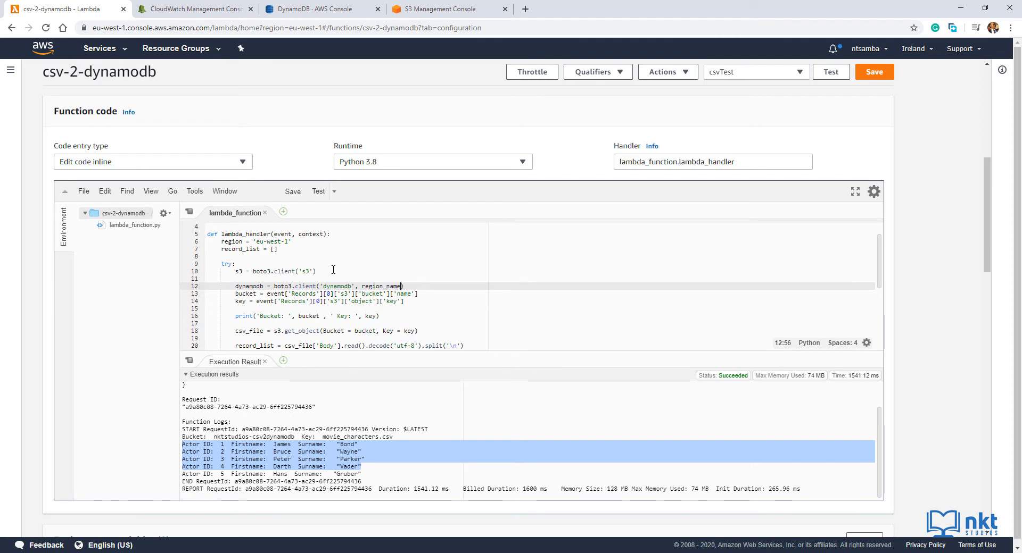
pyautogui.write('=')
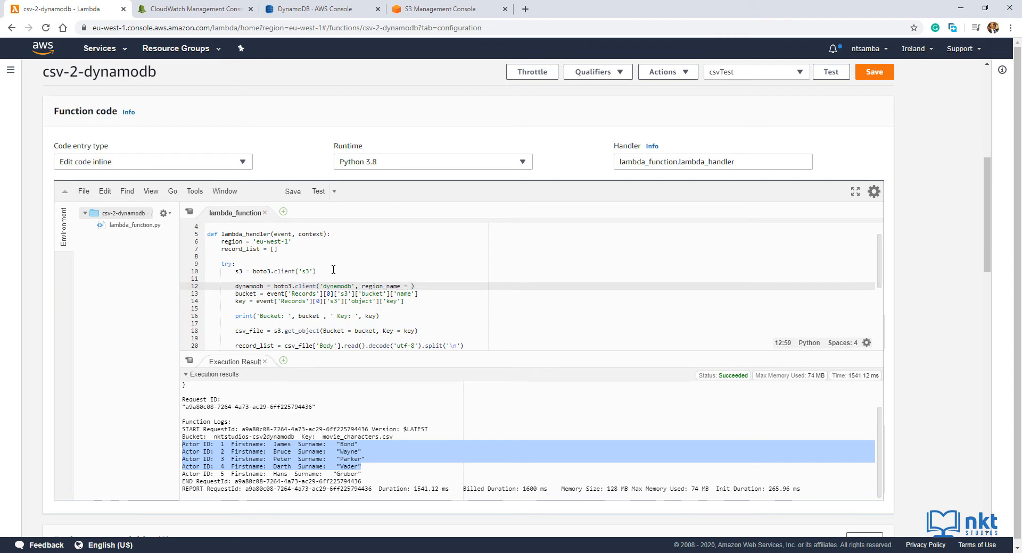
pyautogui.write('regi')
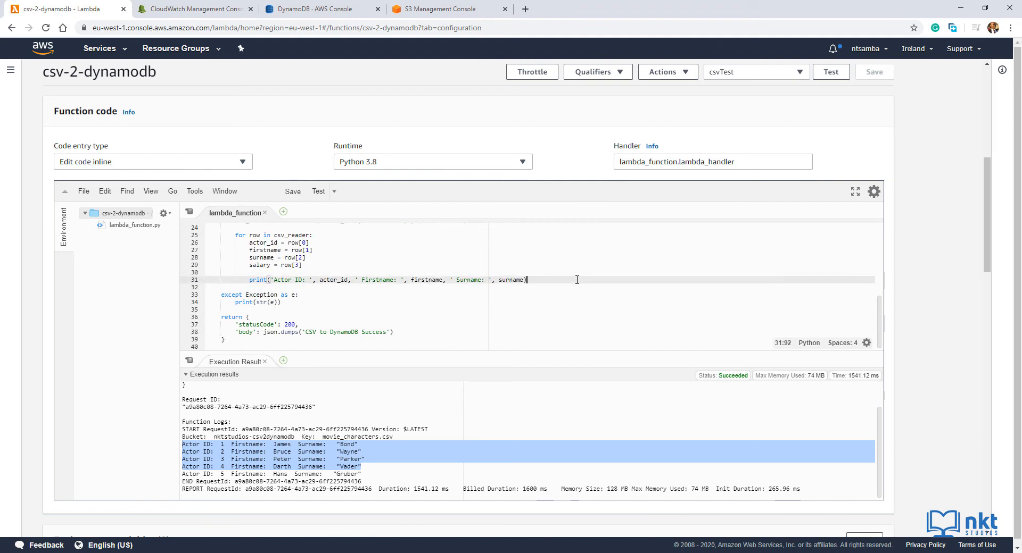
# Step: Add add_to_db = dynamodb.put_item(TableName='movie_character', after the print line
pyautogui.press('Enter')
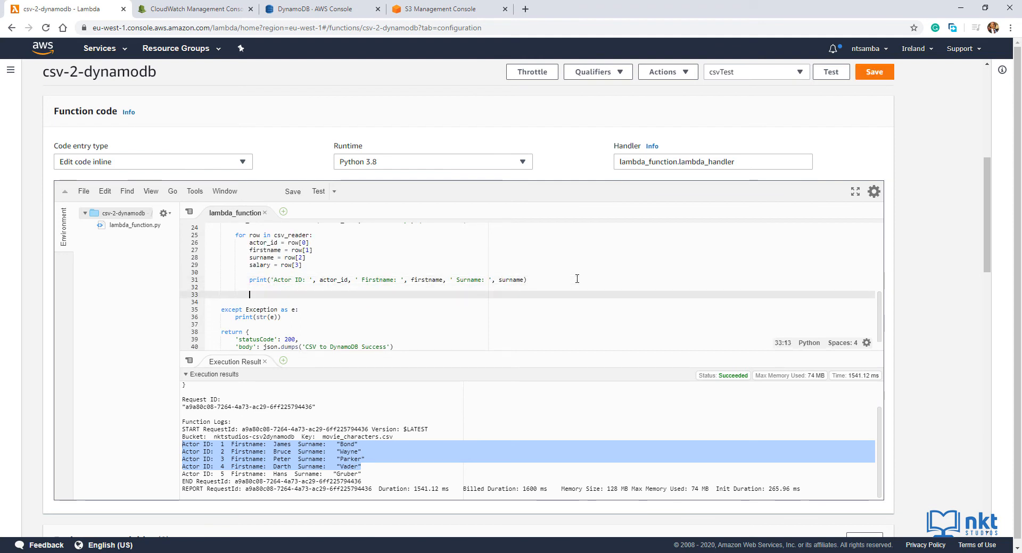
pyautogui.write('add_')
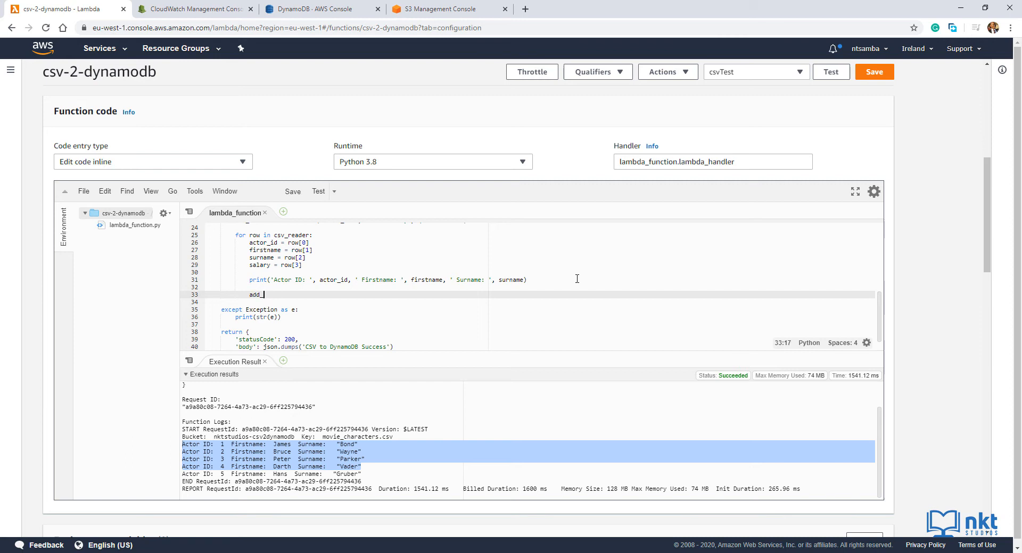
pyautogui.write('to_')
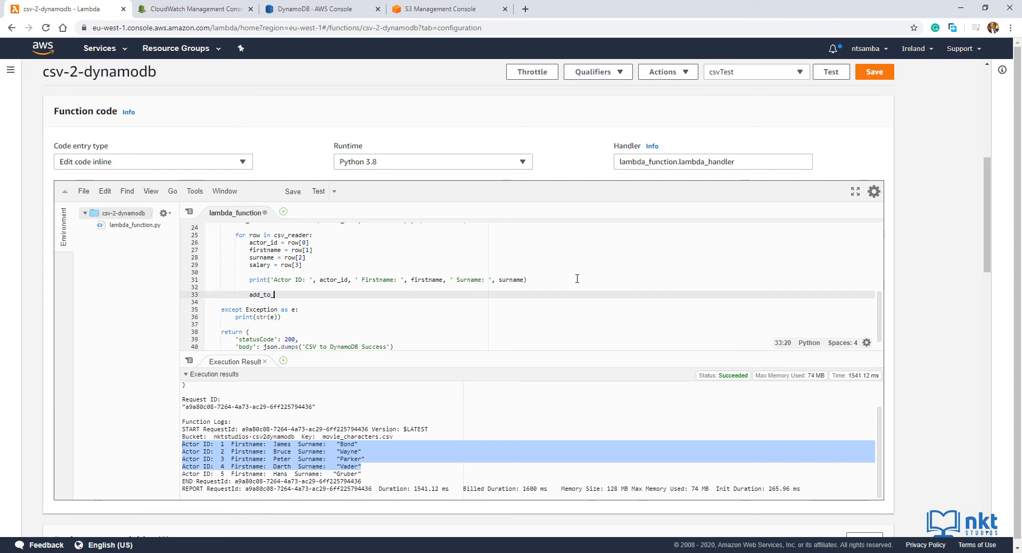
pyautogui.write('_db = d')
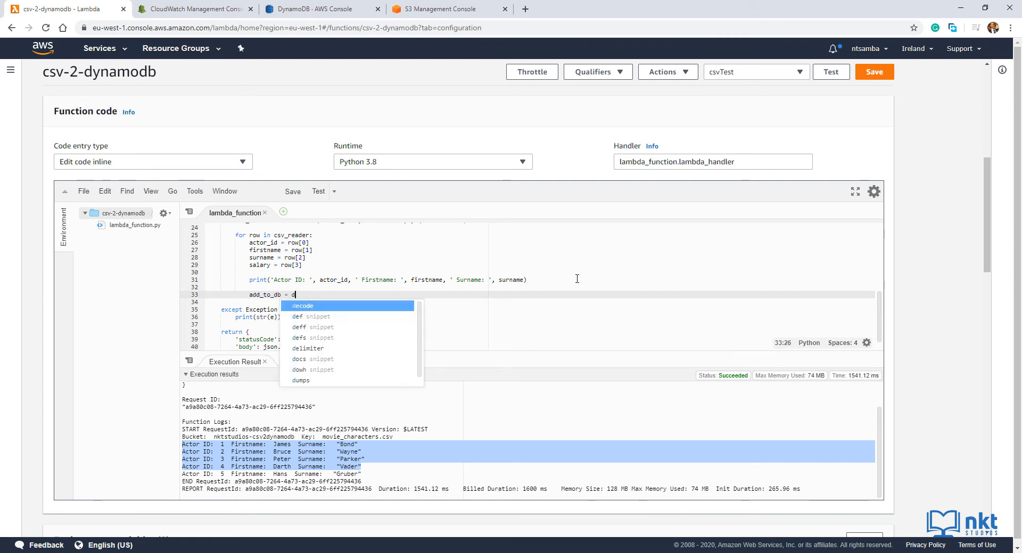
pyautogui.write('ynamodb')
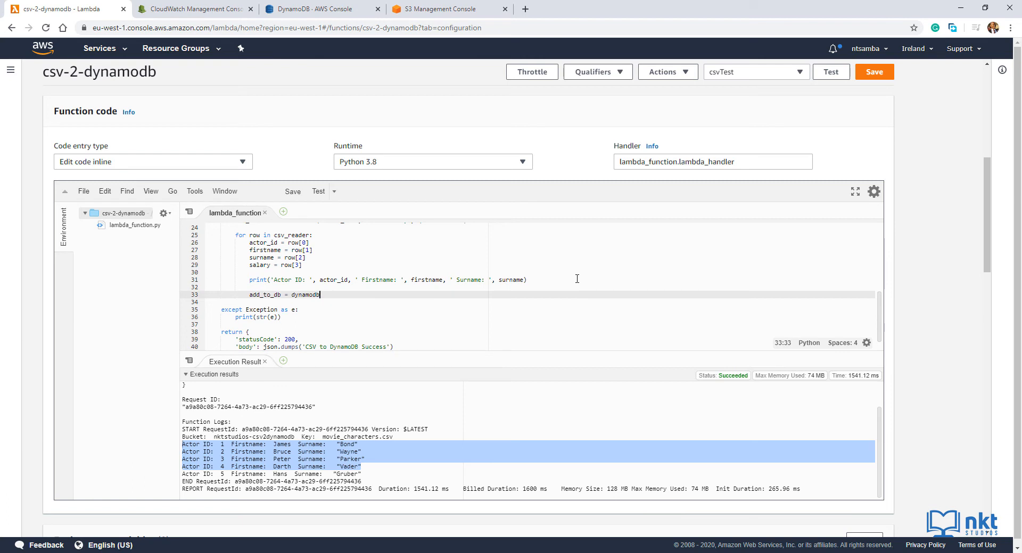
pyautogui.write('.put')
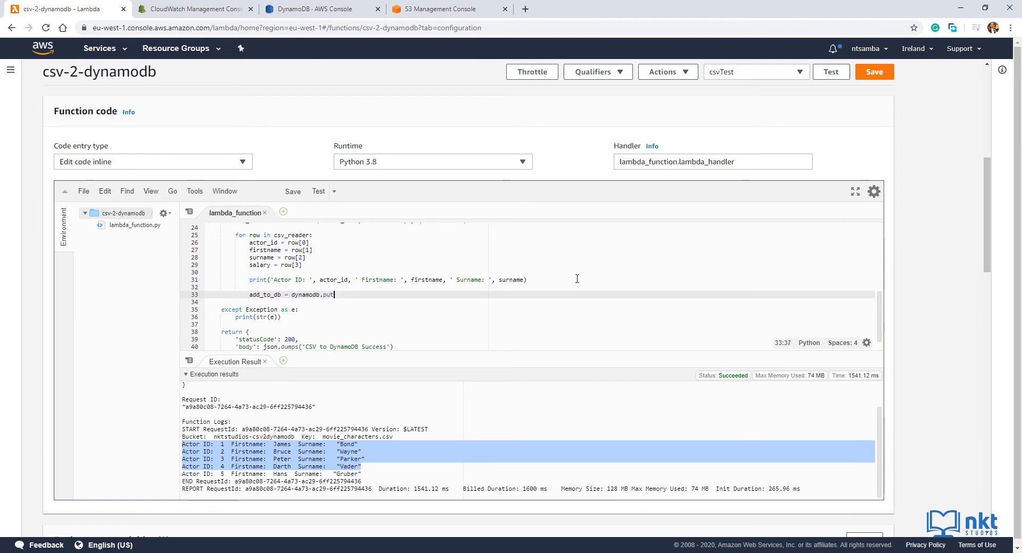
pyautogui.write('_i')
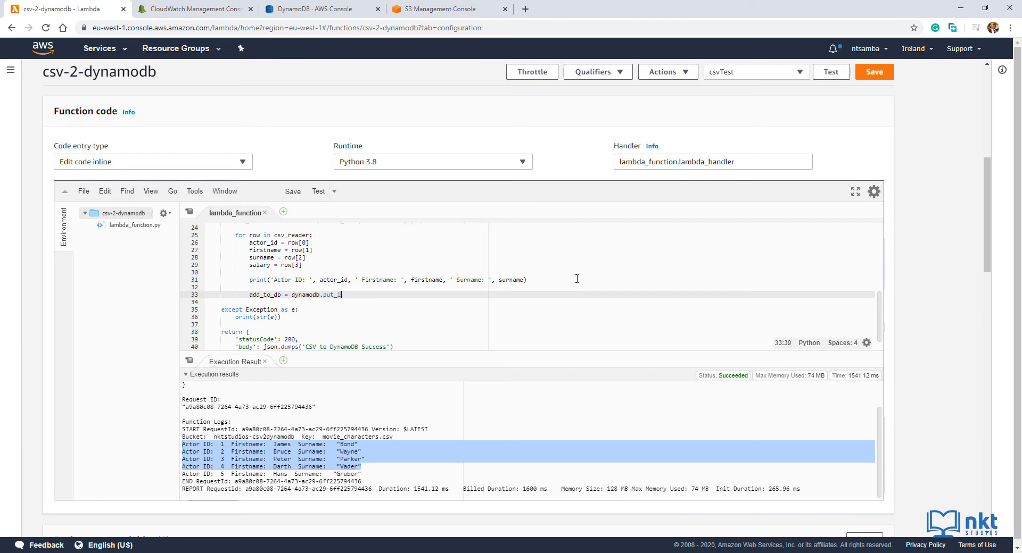
pyautogui.write('tem(')
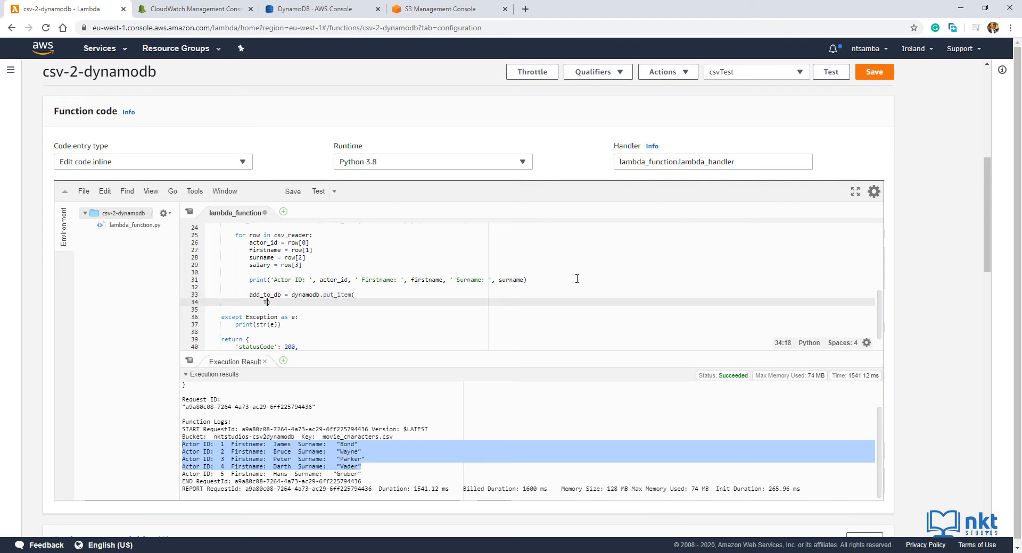
pyautogui.write("TableName = 'm")
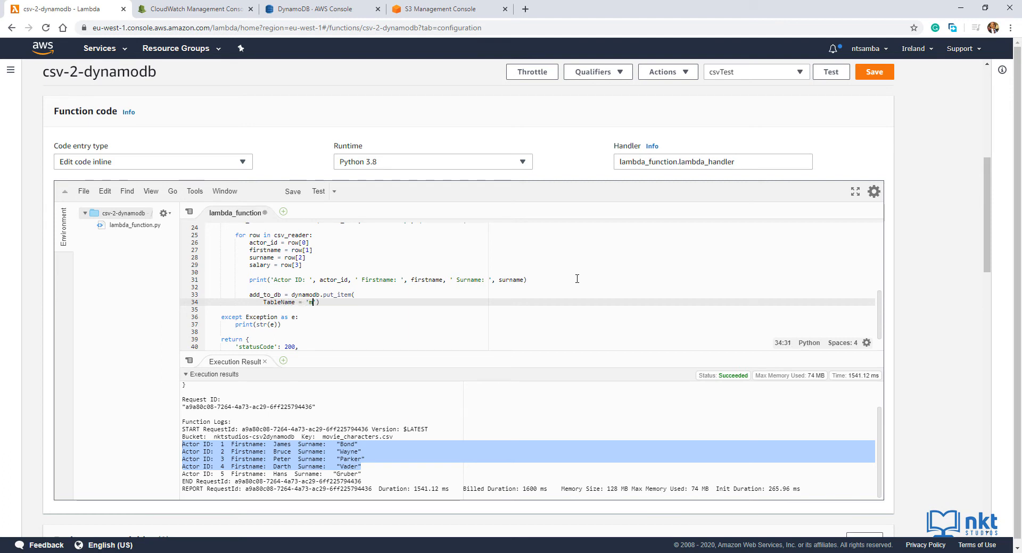
pyautogui.write('movie_character')
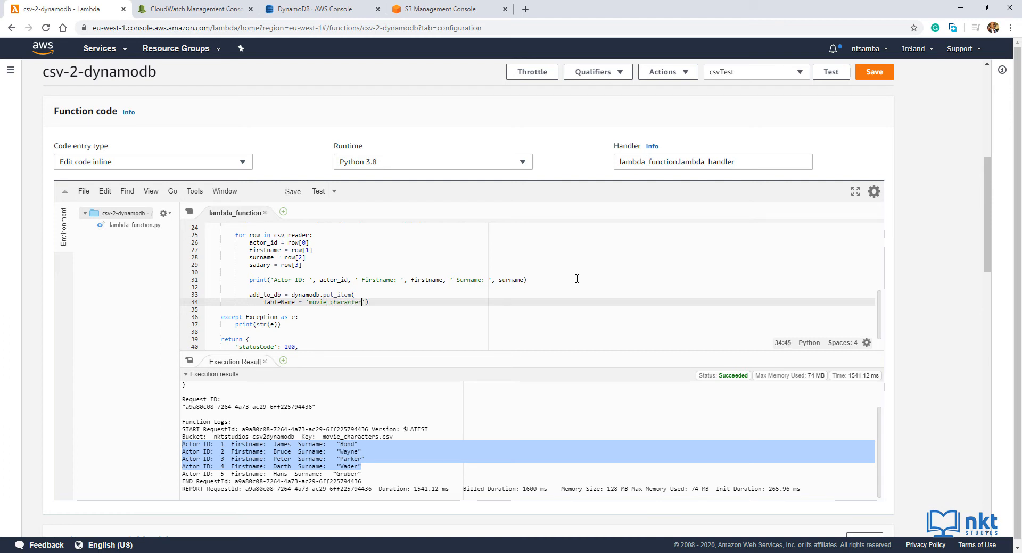
pyautogui.write("',")
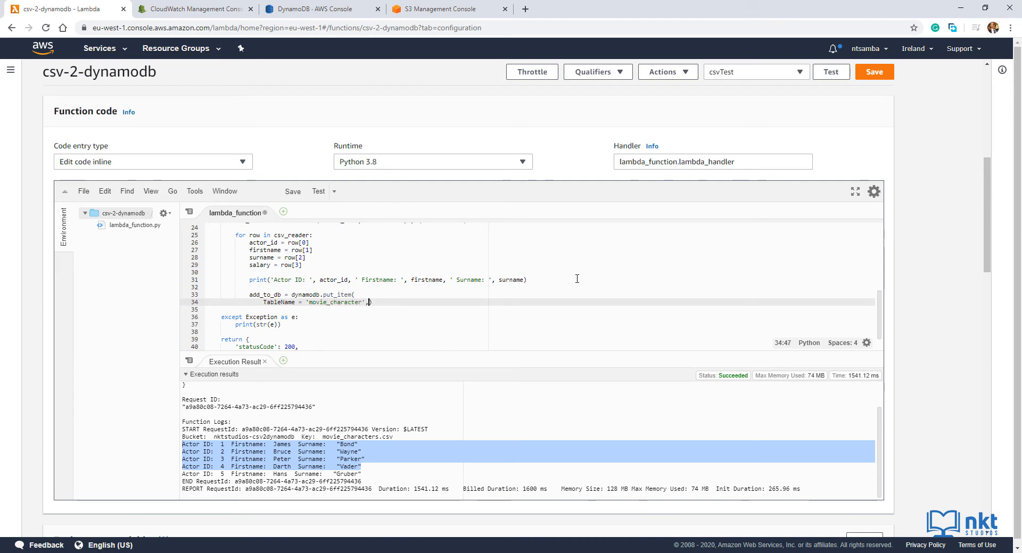
# Step: Write the Item dict with 'actor_id': {'N': str(actor_id)} as a number attribute
pyautogui.press('Enter')
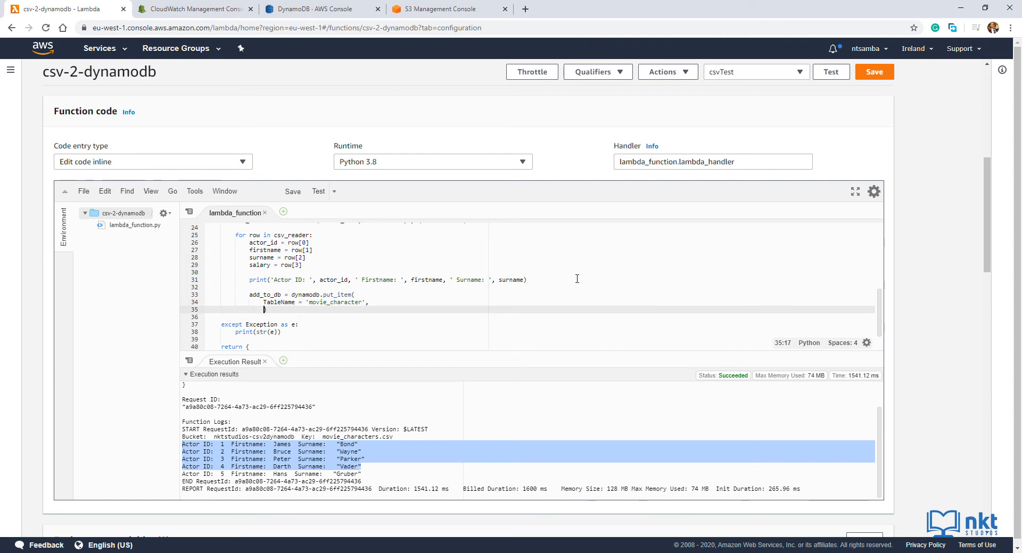
pyautogui.write('Item =')
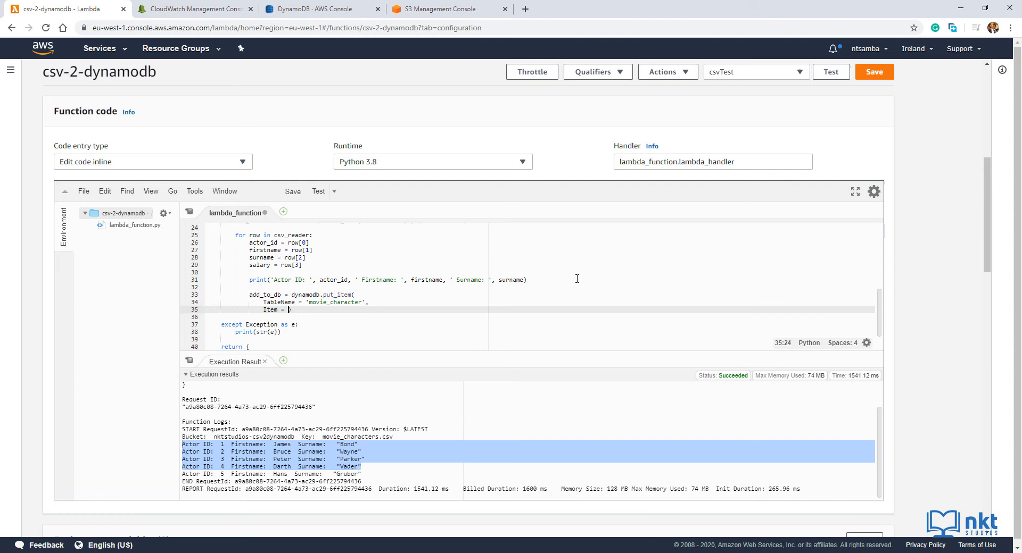
pyautogui.write('{')
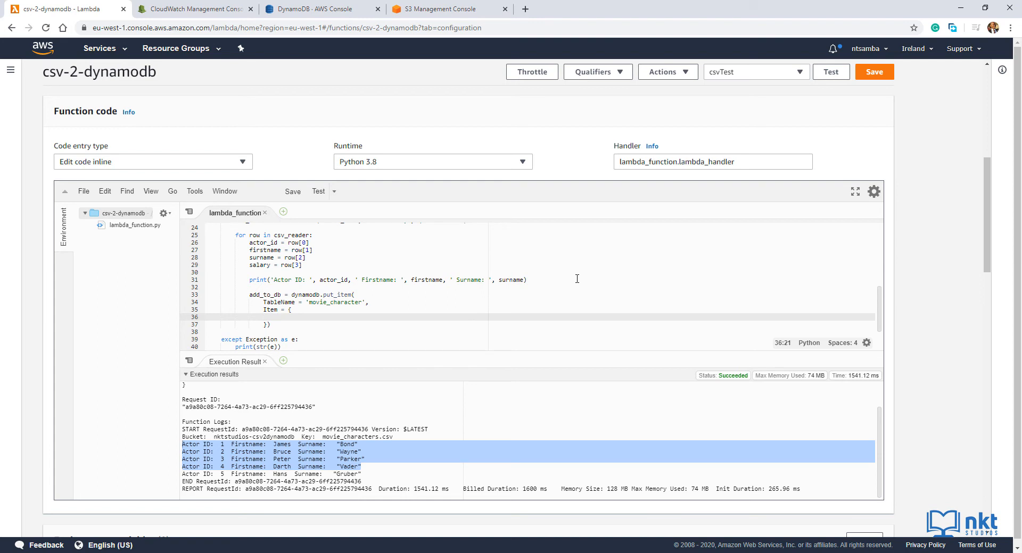
pyautogui.click(281, 317)
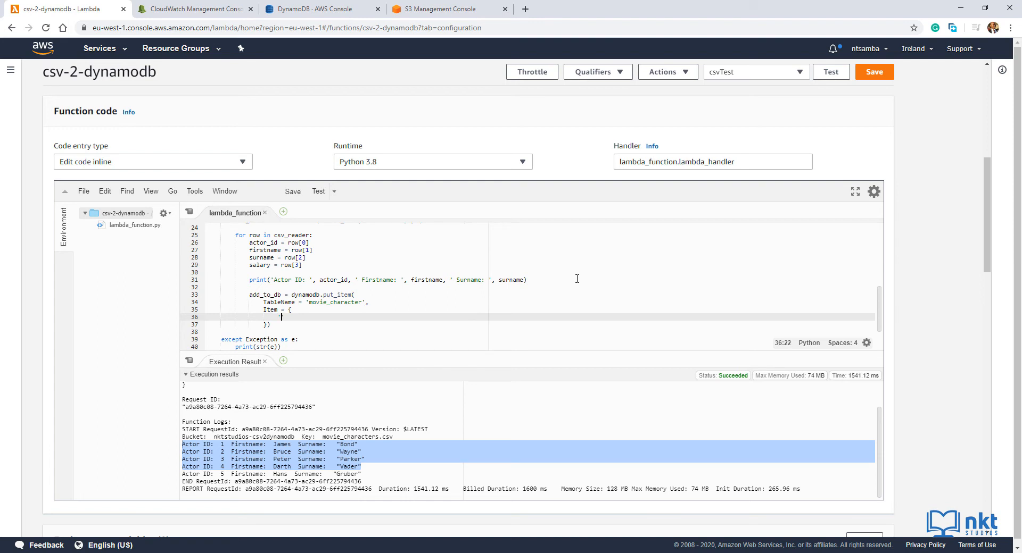
pyautogui.write("'actor_id'")
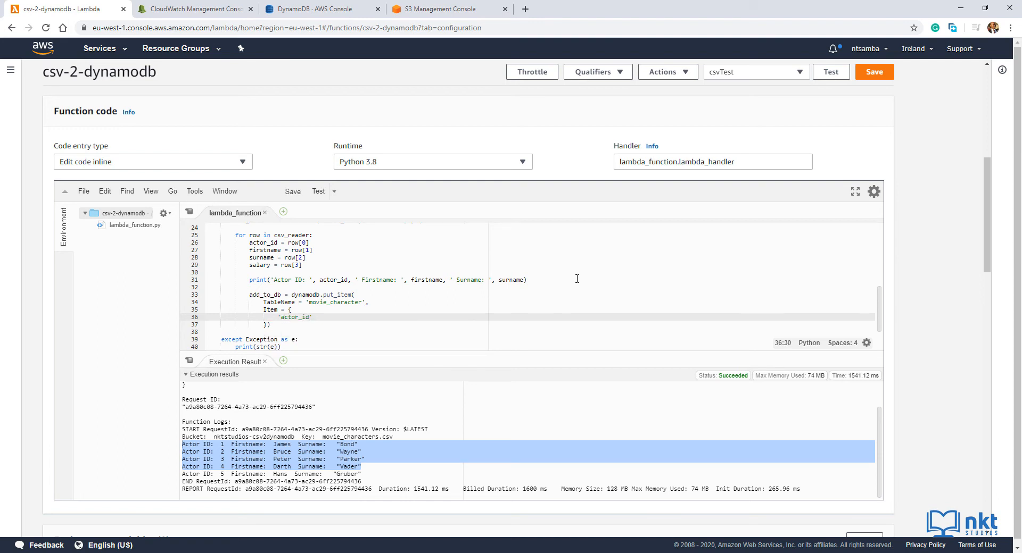
pyautogui.write(': {},')
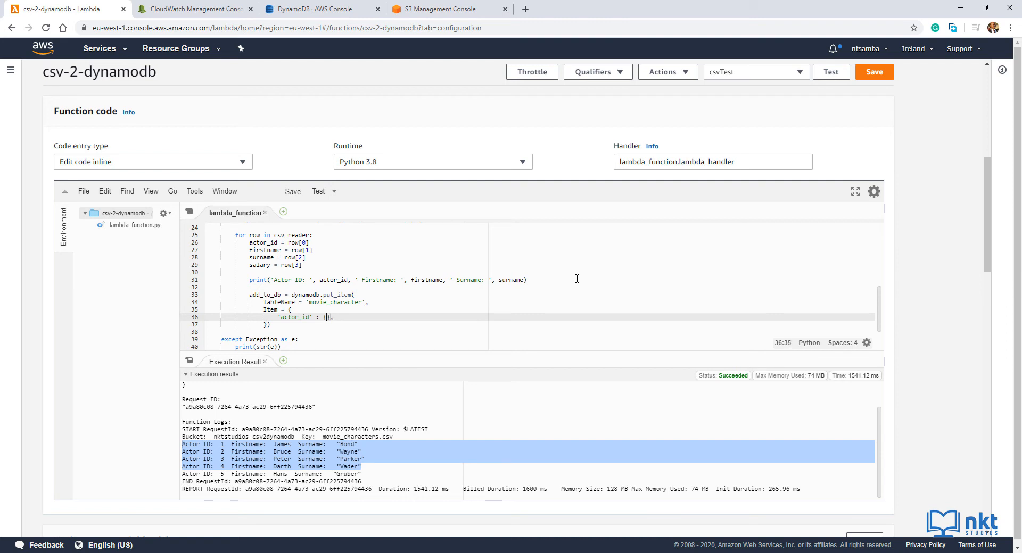
pyautogui.write("{'N")
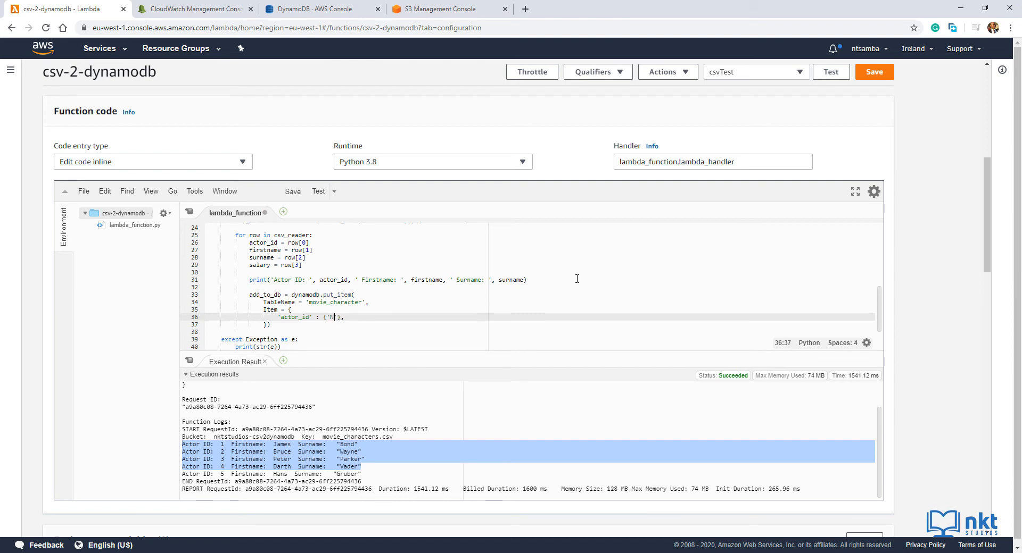
pyautogui.write("': str")
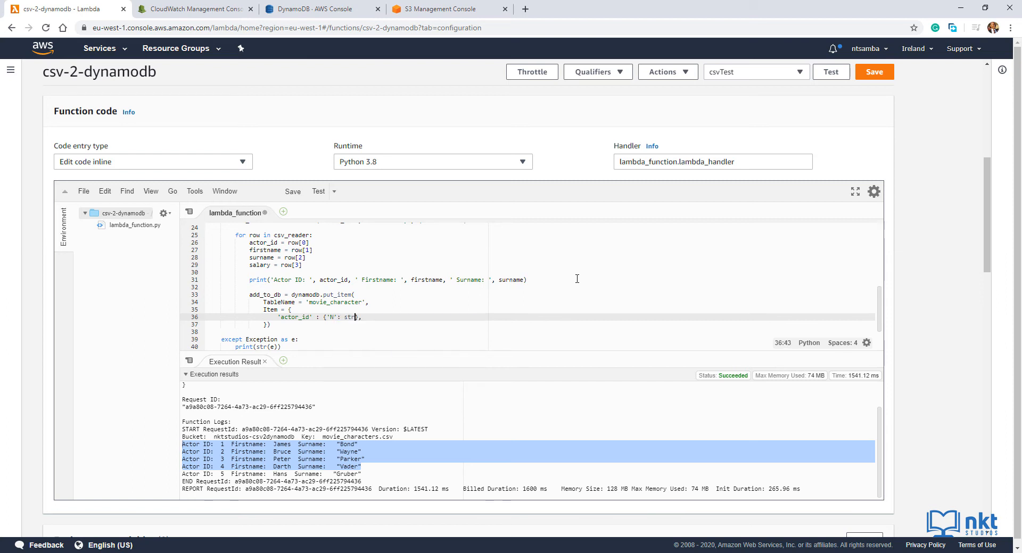
pyautogui.write('()')
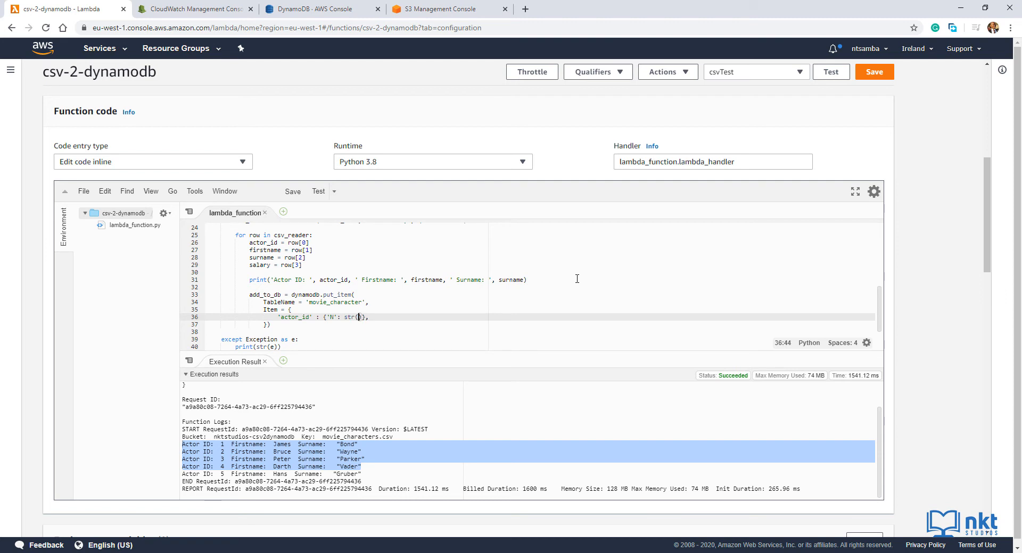
pyautogui.write('actor_id')
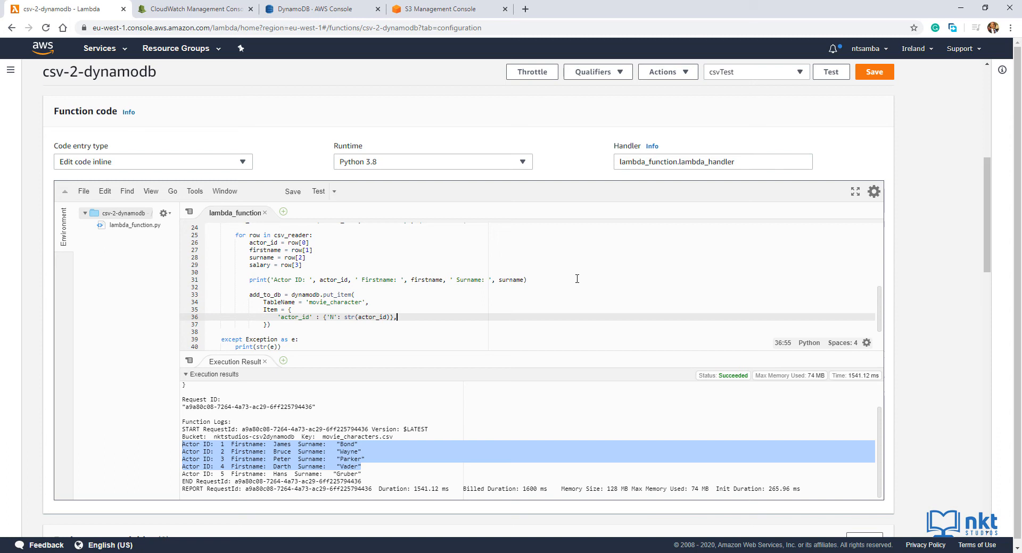
# Step: Duplicate the actor_id attribute line for the remaining item fields
pyautogui.doubleClick(377, 317)
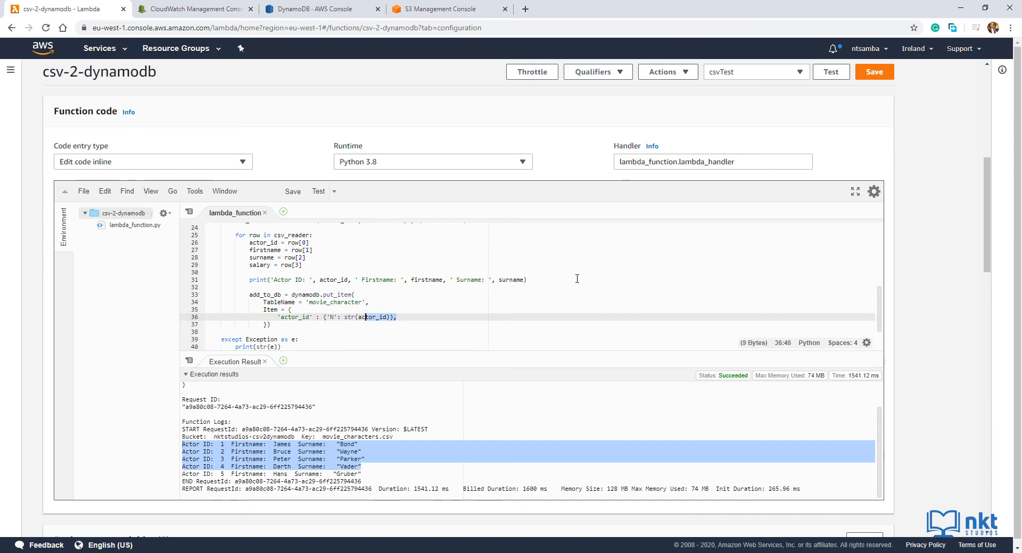
pyautogui.press('Ctrl+c')
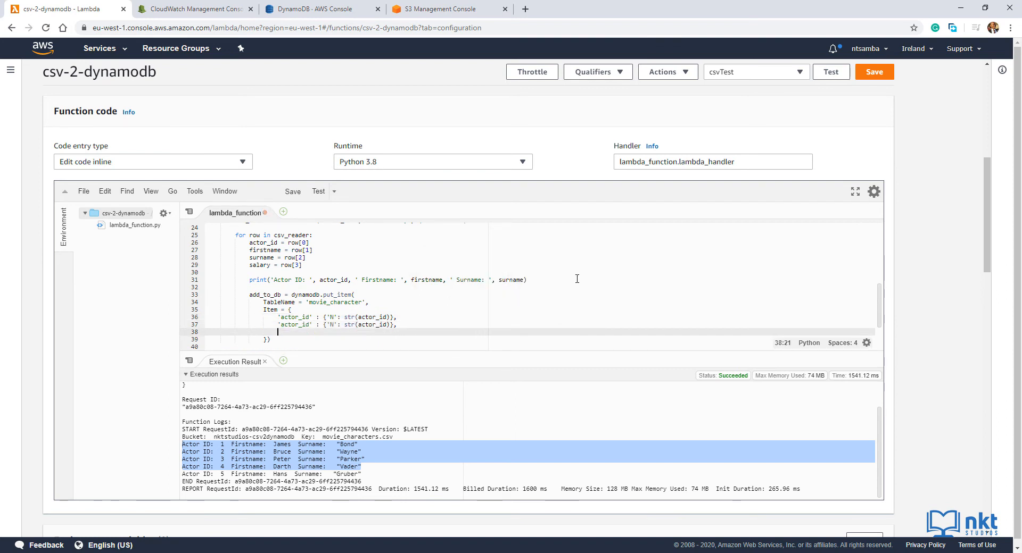
pyautogui.write("'actor_id' : {'N': str(actor_id)},")
pyautogui.click(540, 324)
pyautogui.write('firstname')
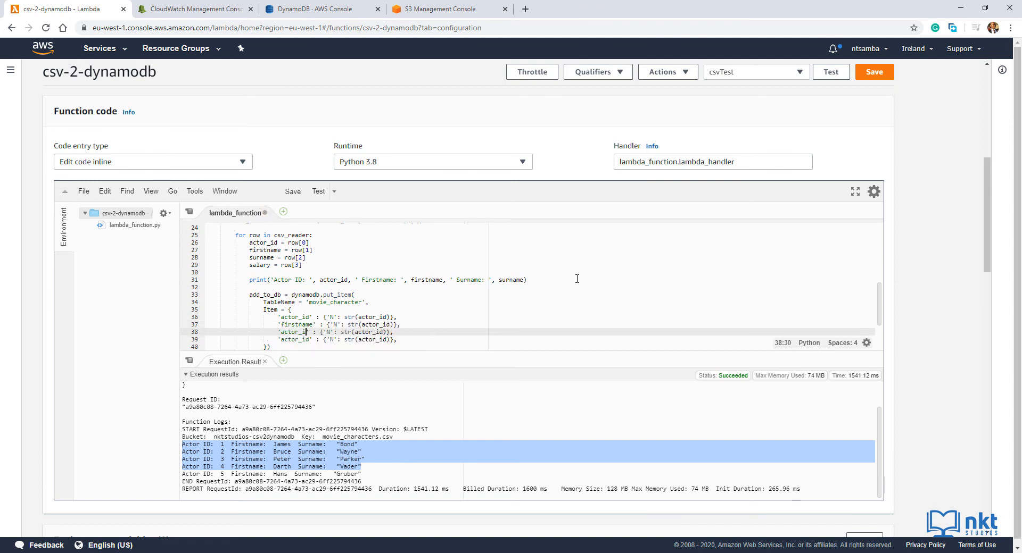
# Step: Rename the copied keys to salary, firstname and surname, with firstname and surname as 'S' strings
pyautogui.write('surname')
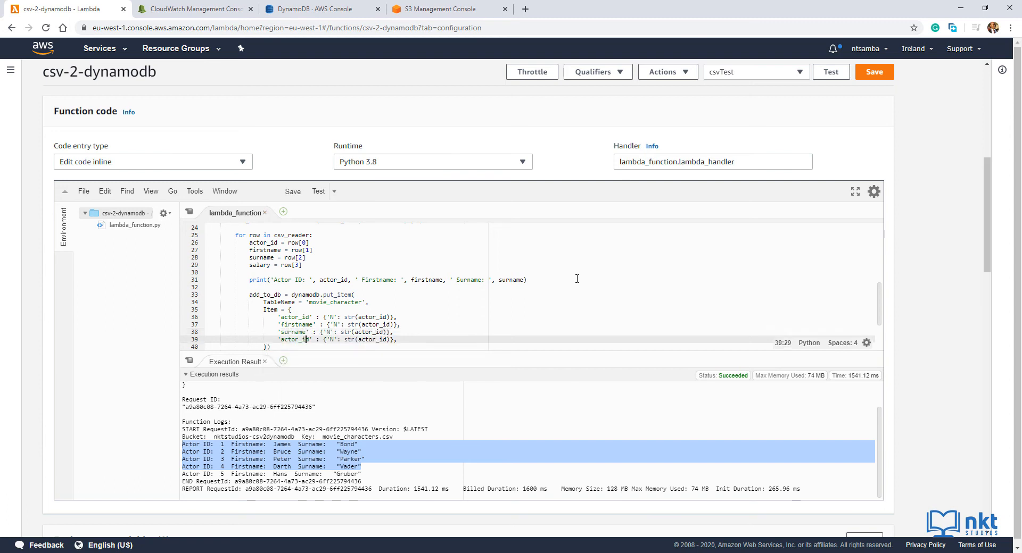
pyautogui.press('BackSpace')
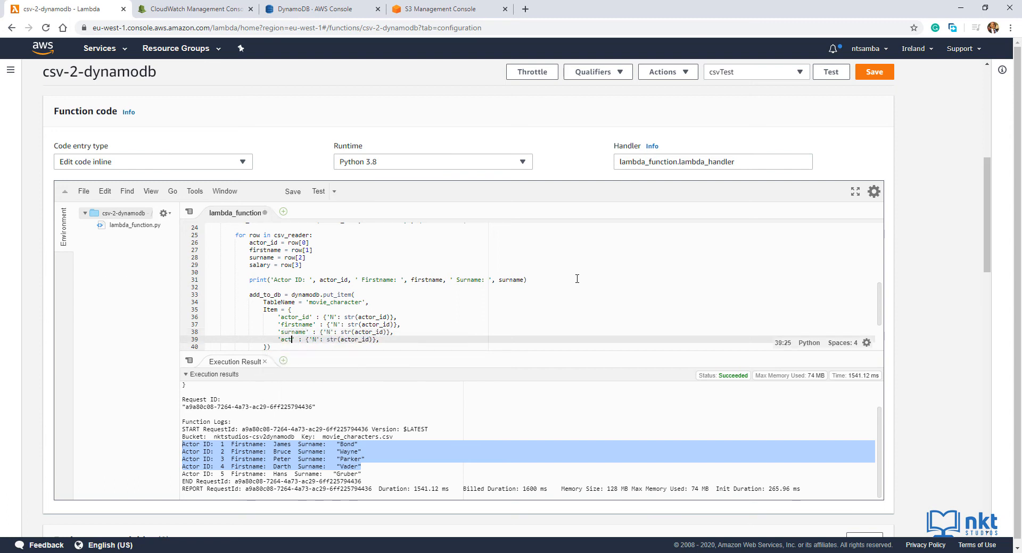
pyautogui.write('salary')
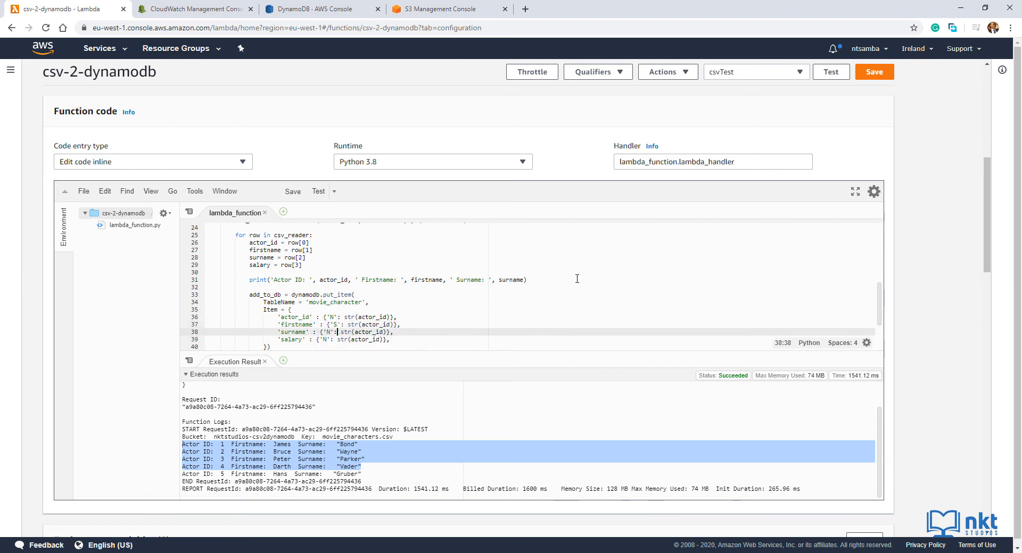
pyautogui.write('S')
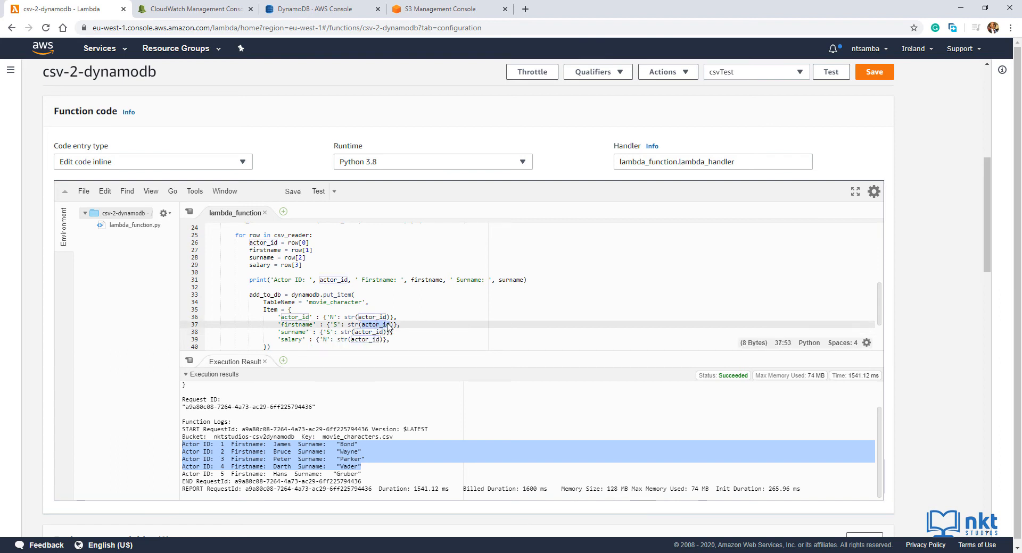
pyautogui.moveTo(400, 345)
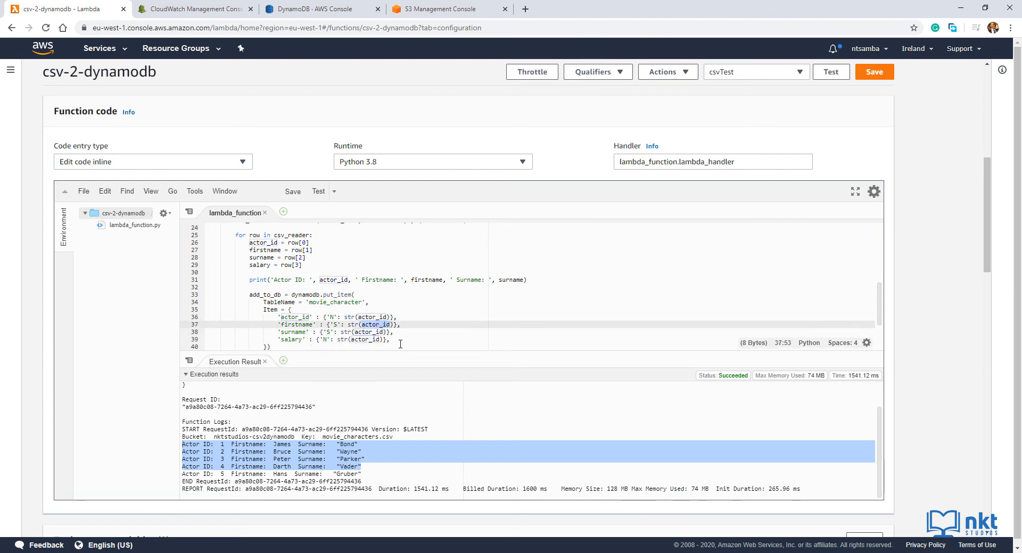
pyautogui.write('firstname')
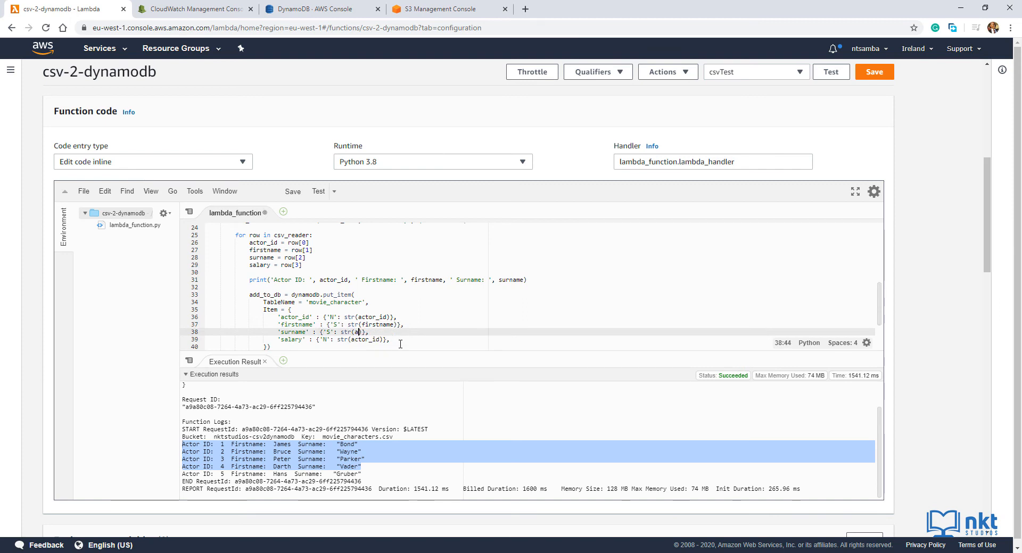
pyautogui.write('urname')
pyautogui.click(540, 339)
pyautogui.write('salary')
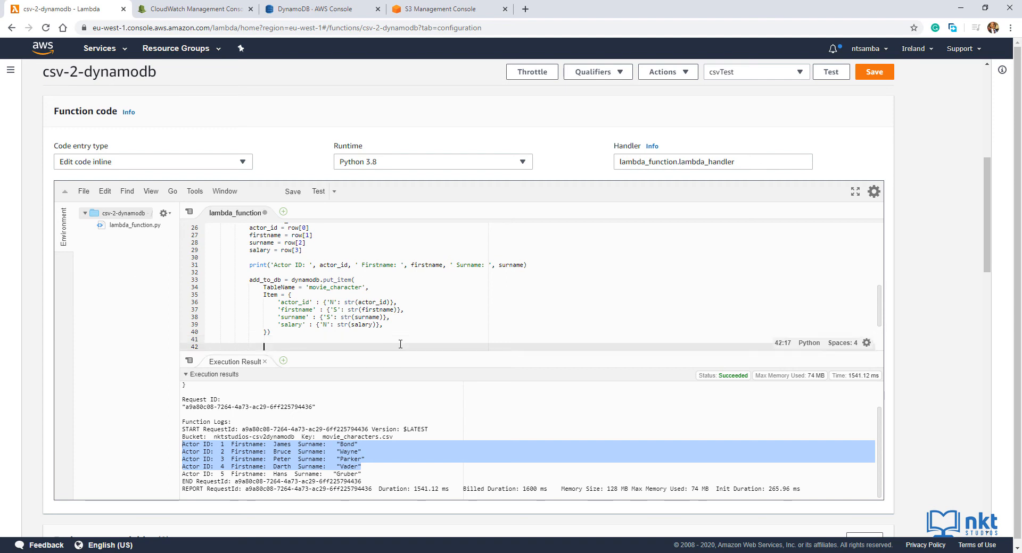
# Step: Add print('Successfully added the records to the DynamoDB Table') below the put_item call
pyautogui.write('print(')
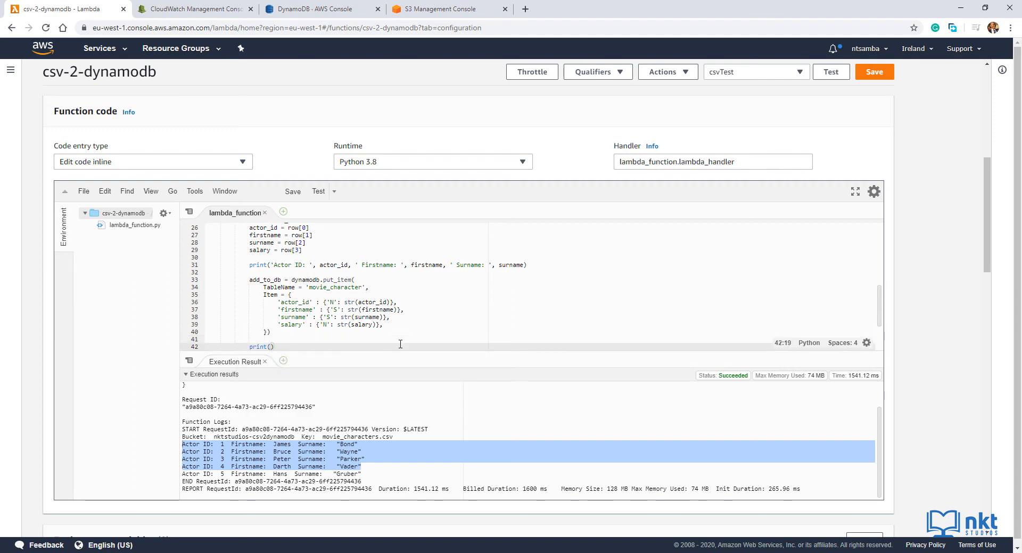
pyautogui.write("Successfully'")
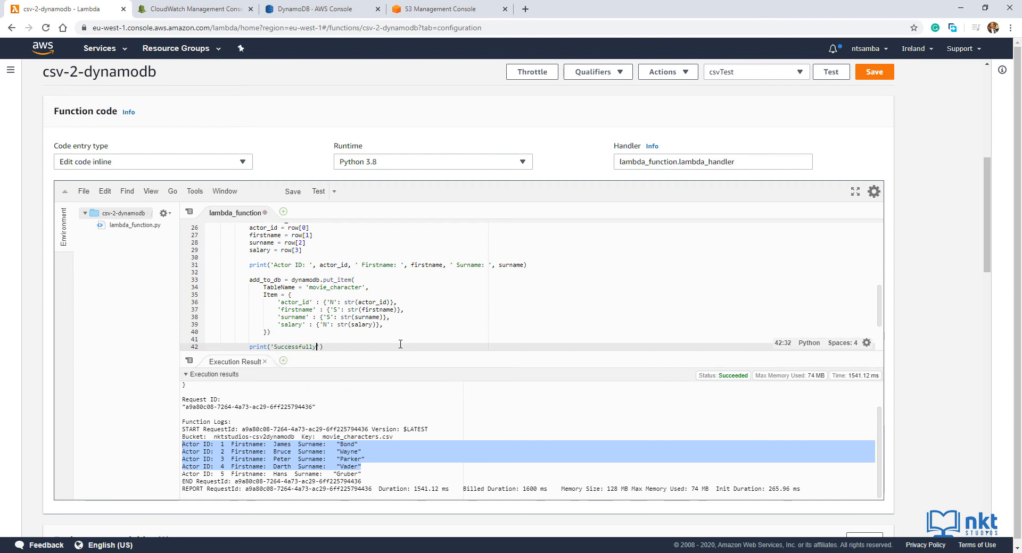
pyautogui.write('added t')
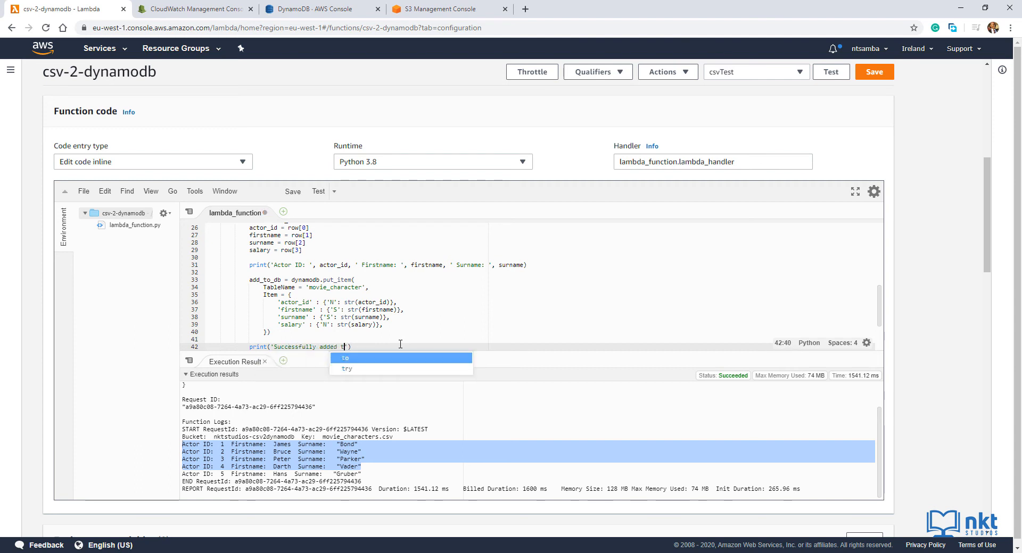
pyautogui.write("he records to the DynamoDB Table'")
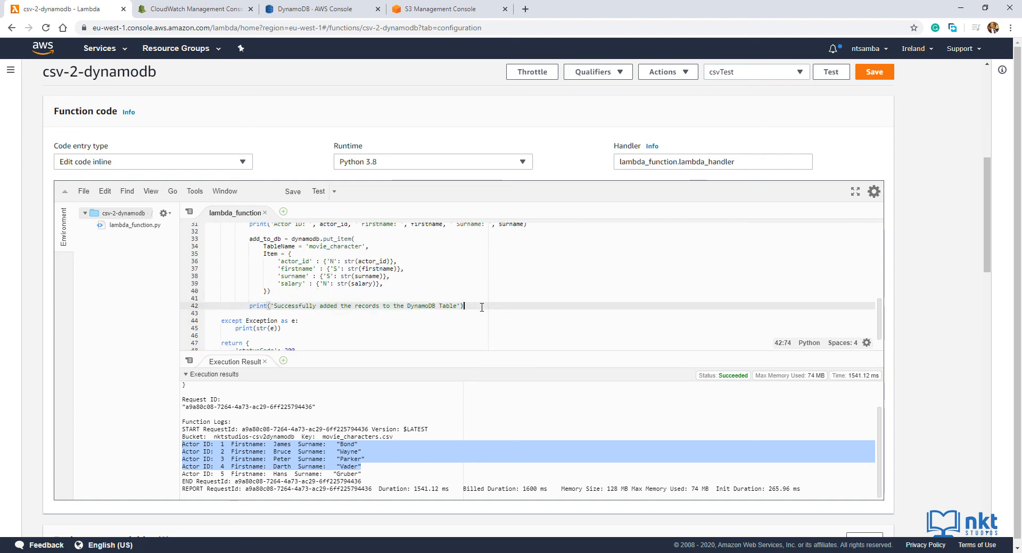
# Step: Save and test the function, finding a ResourceNotFoundException in the execution log
pyautogui.click(875, 72)
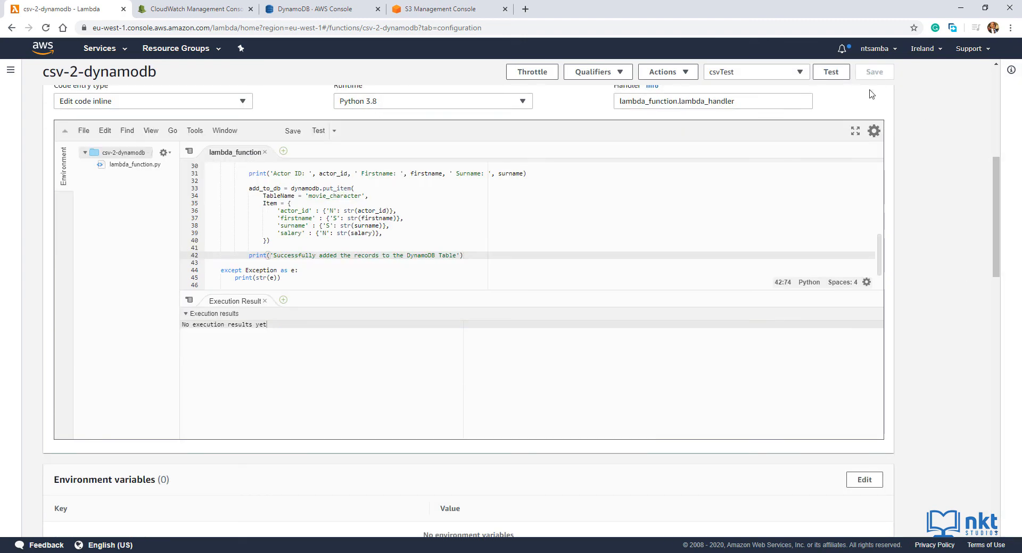
pyautogui.click(830, 71)
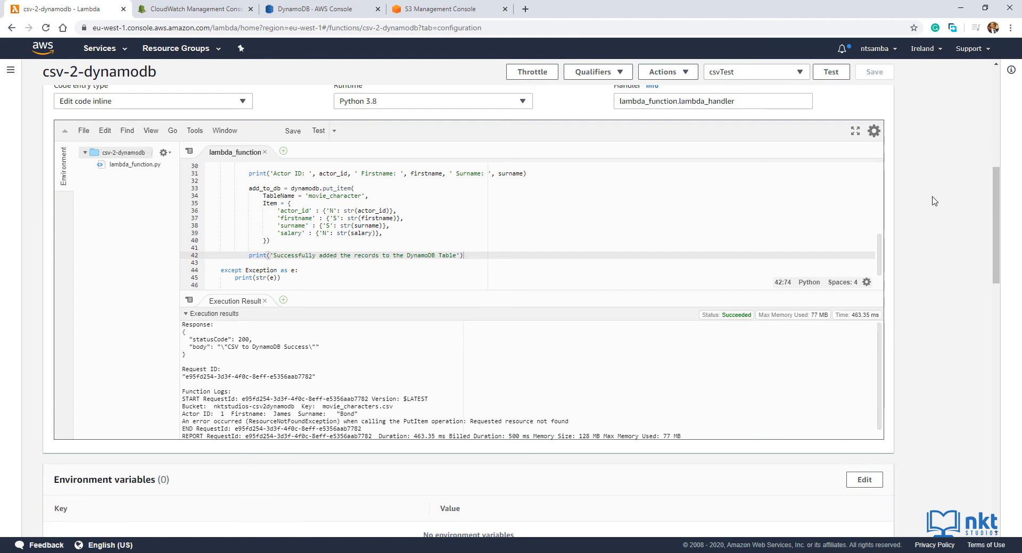
pyautogui.moveTo(885, 348)
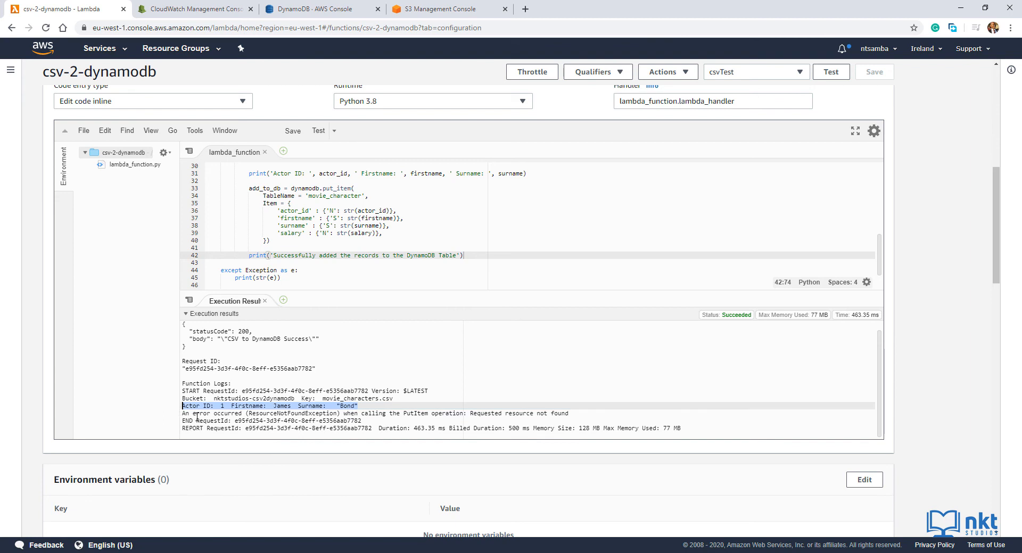
pyautogui.click(342, 414)
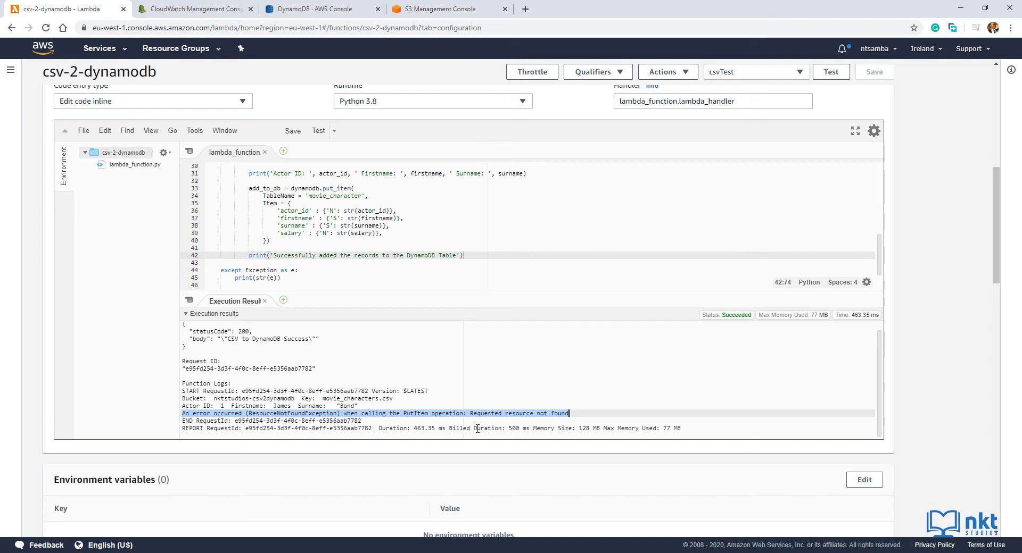
pyautogui.moveTo(307, 12)
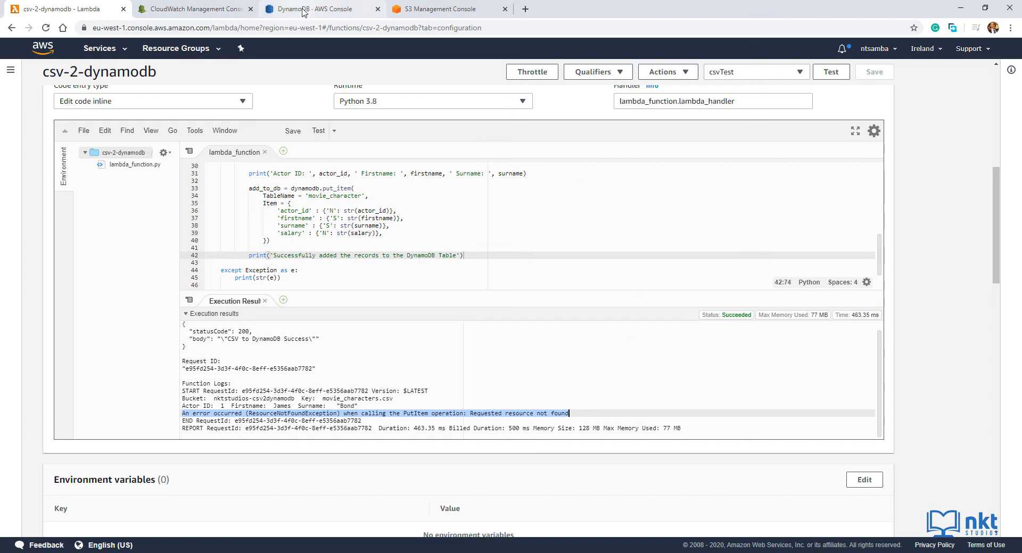
# Step: Check that movie_characters still holds no items and return to the Lambda code
pyautogui.click(325, 9)
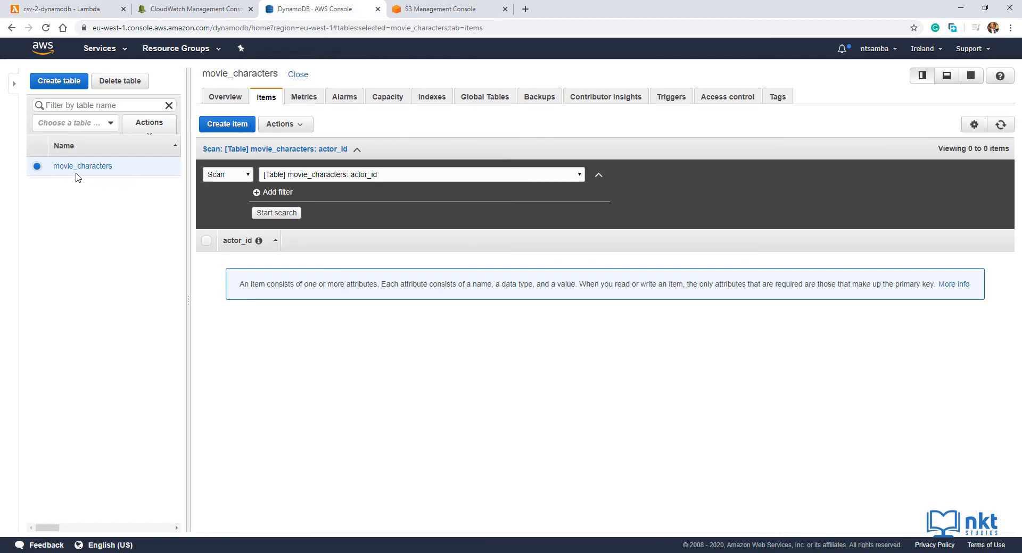
pyautogui.moveTo(117, 185)
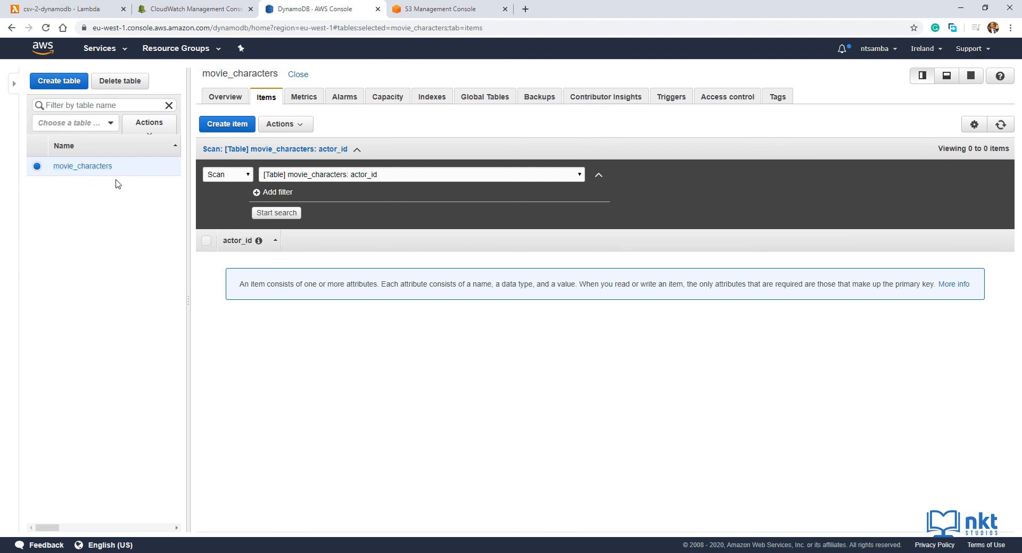
pyautogui.click(53, 9)
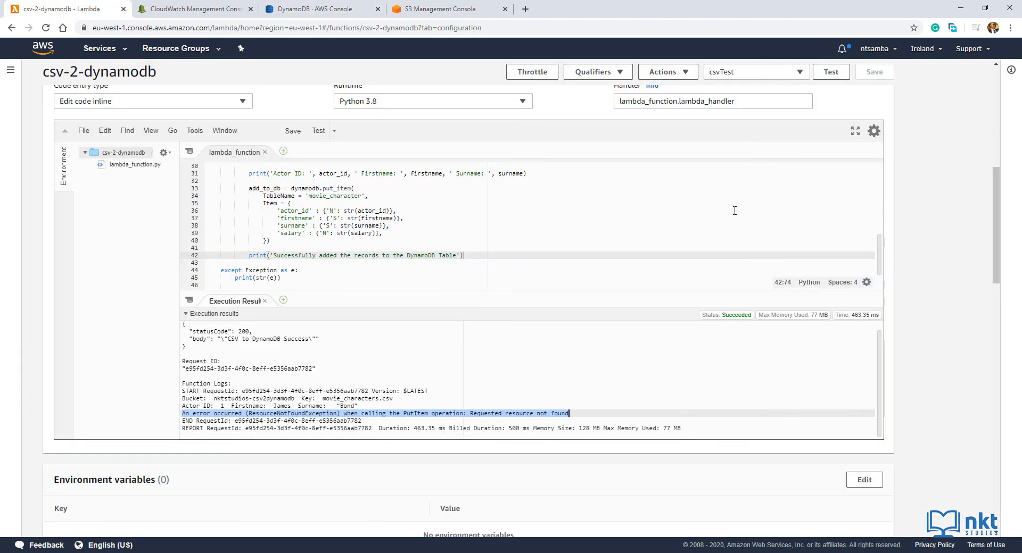
# Step: Correct TableName to 'movie_characters', rerun the test and highlight the five success log lines
pyautogui.click(333, 196)
pyautogui.write('s')
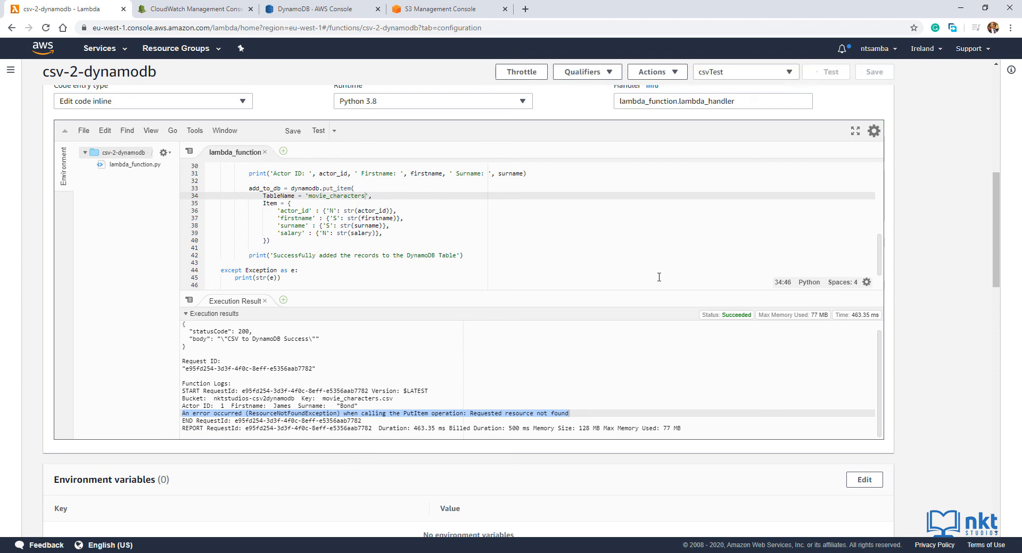
pyautogui.click(830, 73)
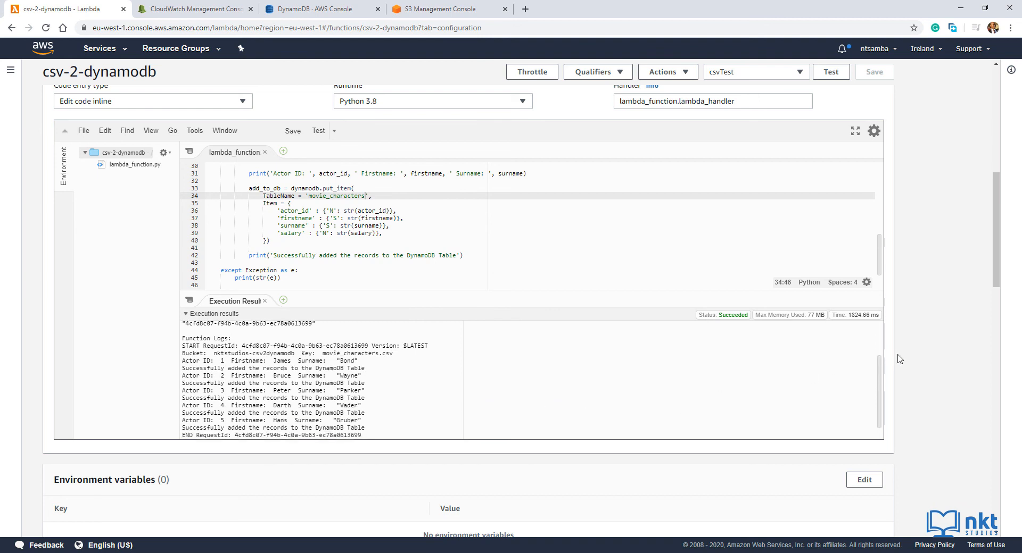
pyautogui.scroll(-3)
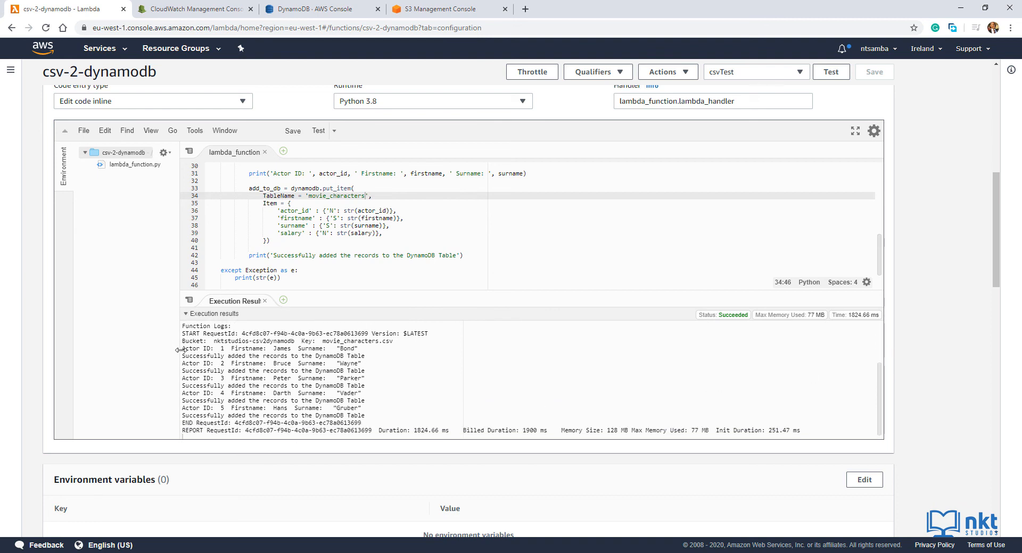
pyautogui.moveTo(182, 348); pyautogui.dragTo(362, 423)
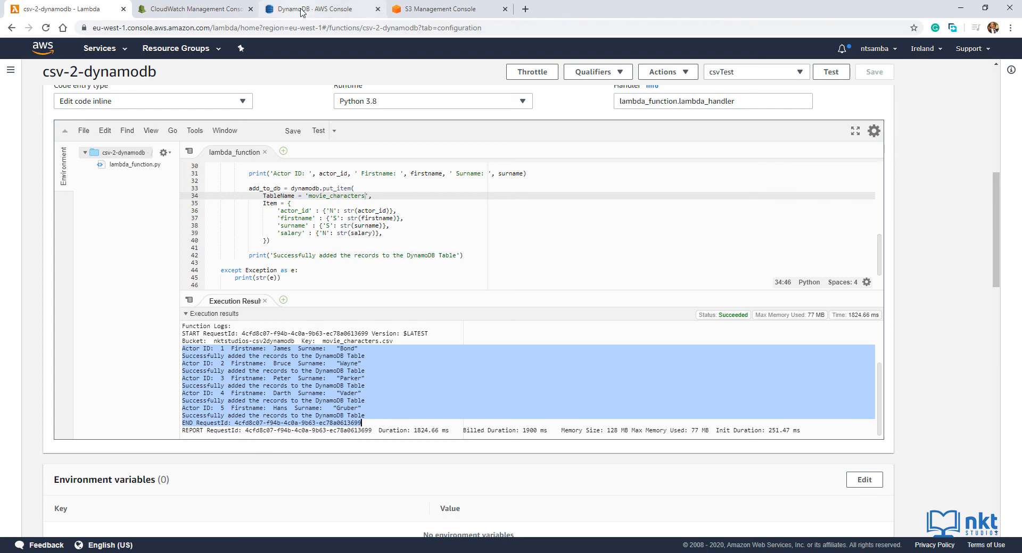
# Step: Refresh the movie_characters Items view to show the five actor items, then return to Lambda
pyautogui.click(317, 9)
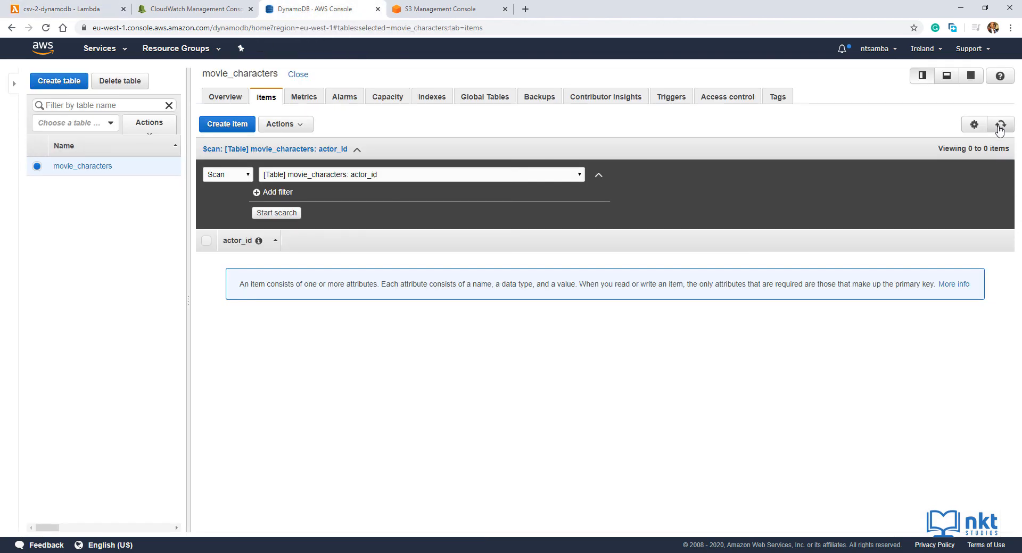
pyautogui.click(1000, 124)
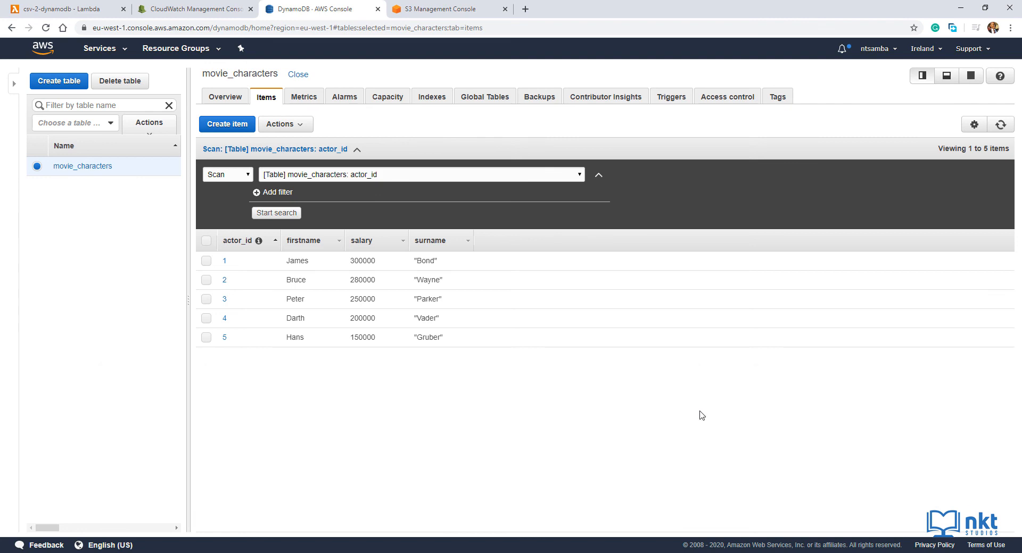
pyautogui.click(53, 9)
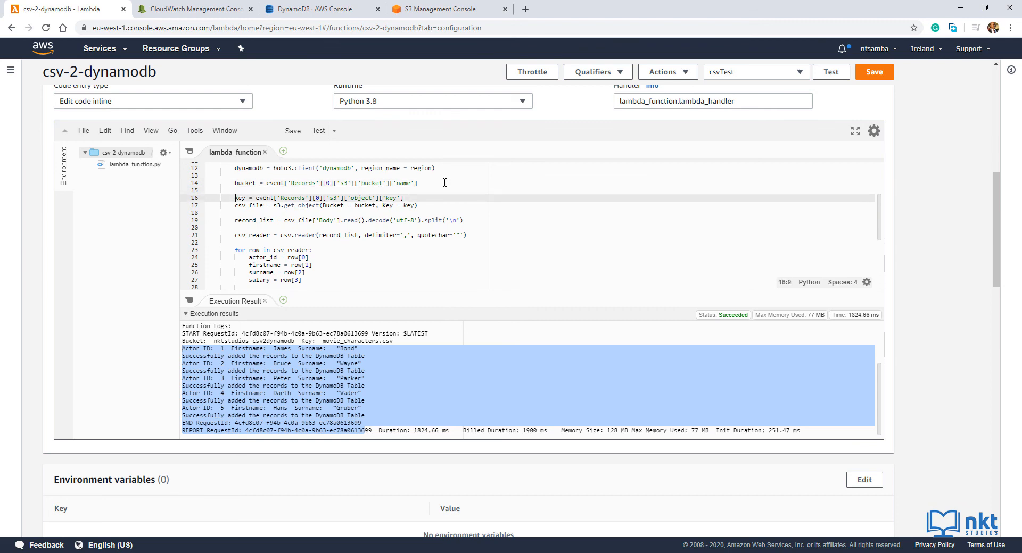
# Step: Insert a blank line after the object-key assignment in the csv-2-dynamodb code and save it
pyautogui.click(419, 198)
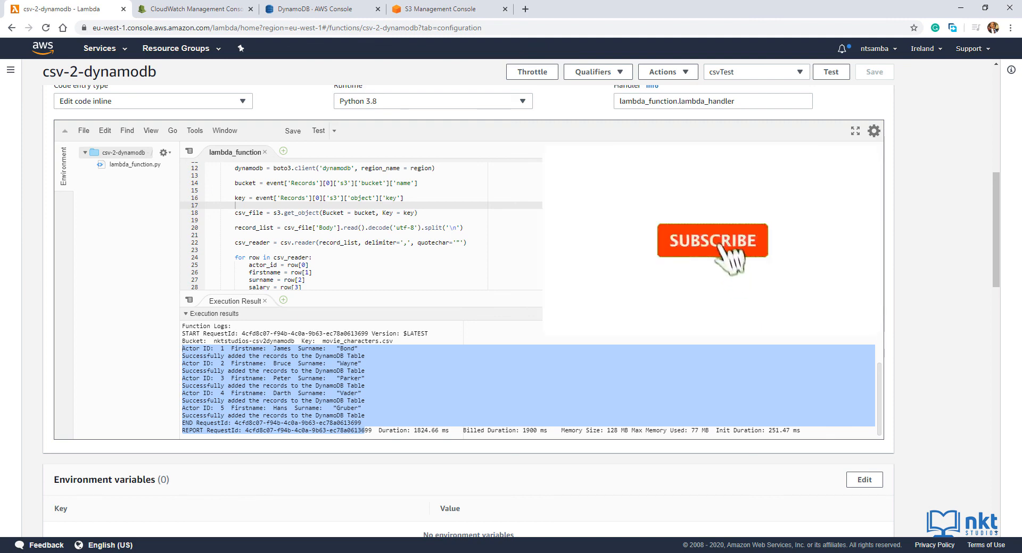
pyautogui.click(713, 241)
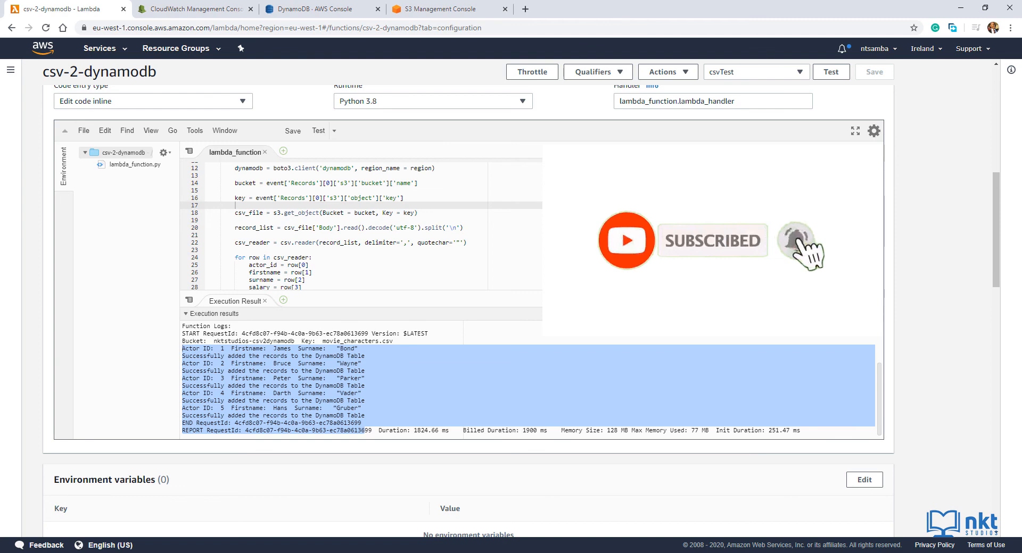